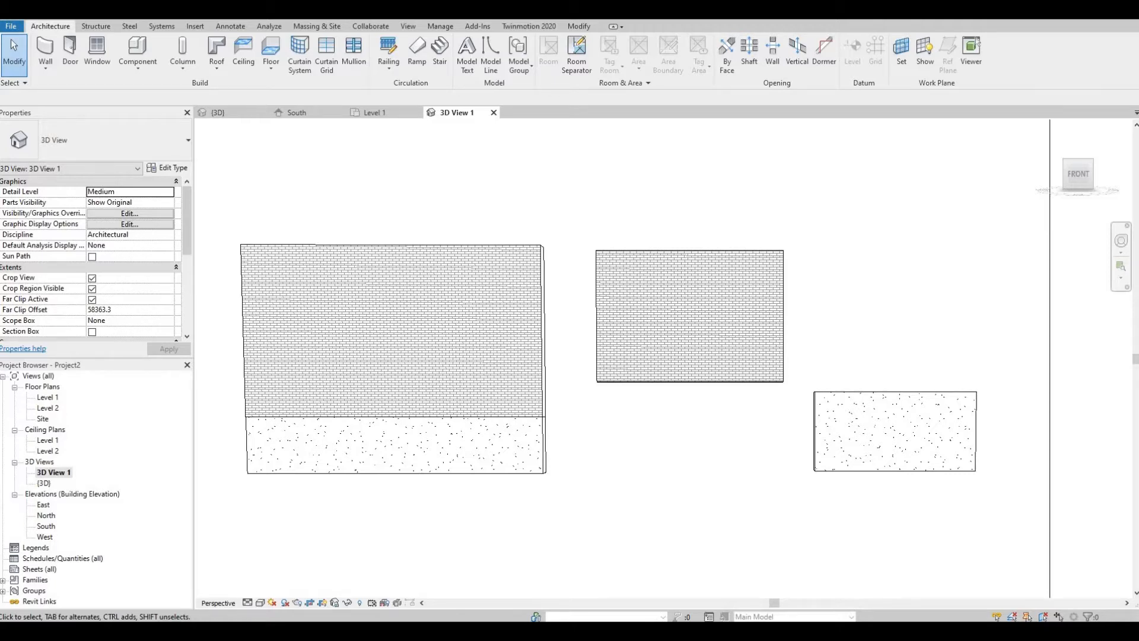
Create a new project from the Architectural Template via the Home screen's Models > New.
left_click(11, 26)
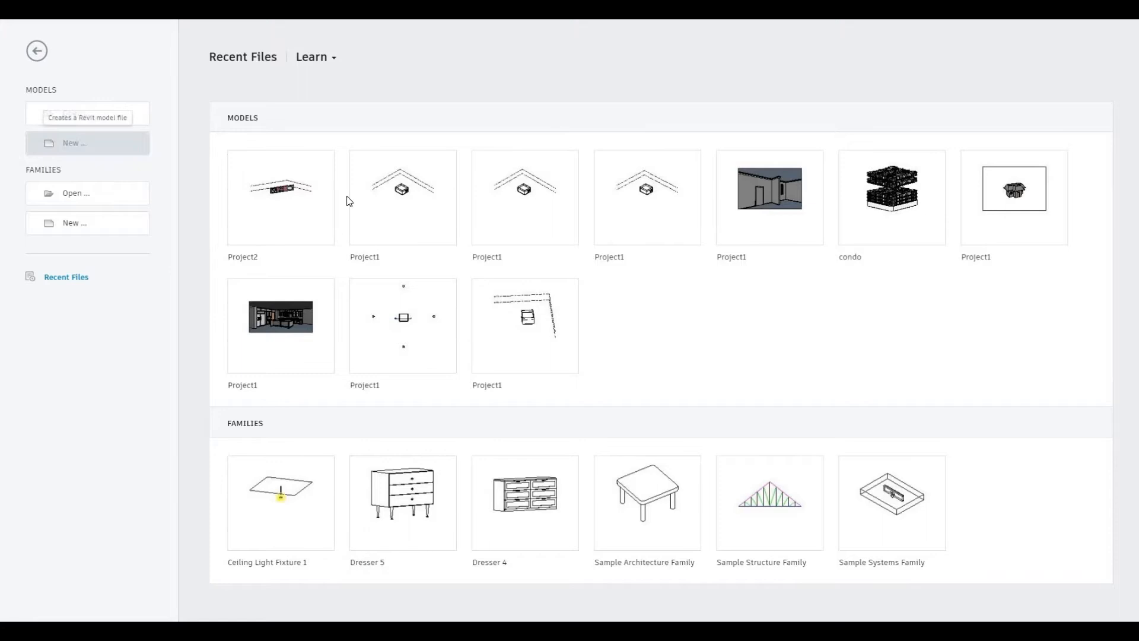
left_click(75, 143)
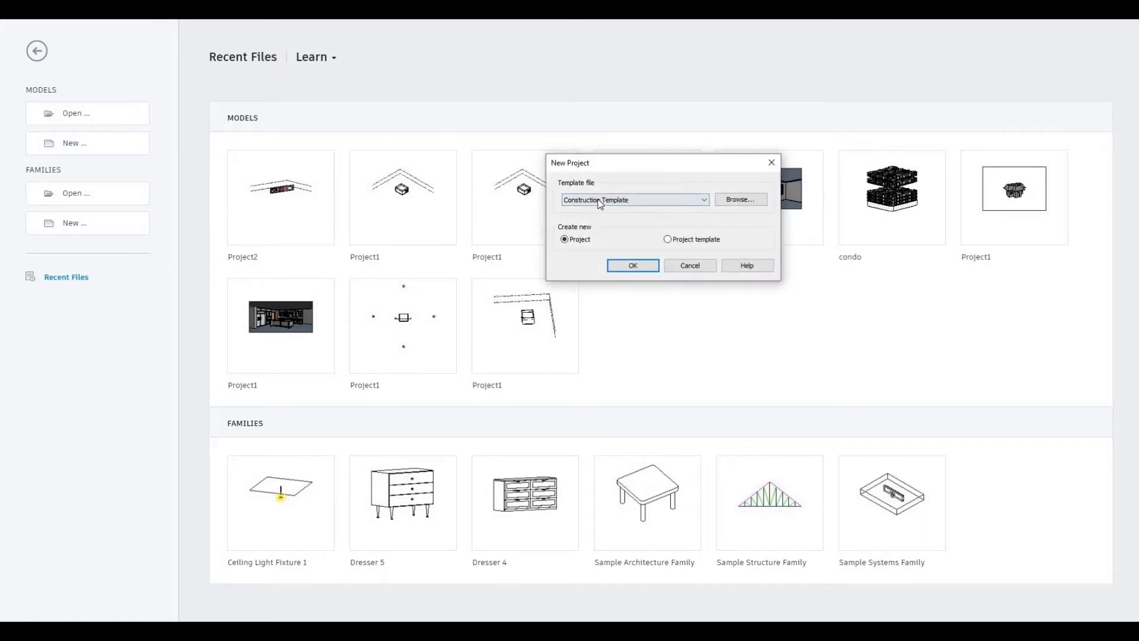
left_click(632, 199)
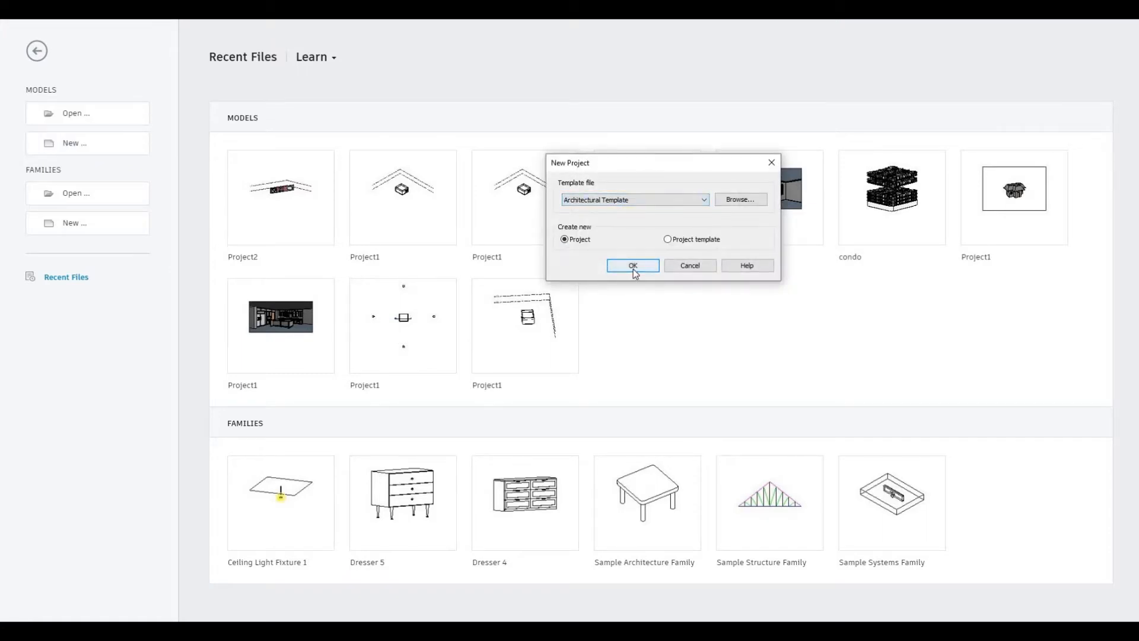
left_click(632, 264)
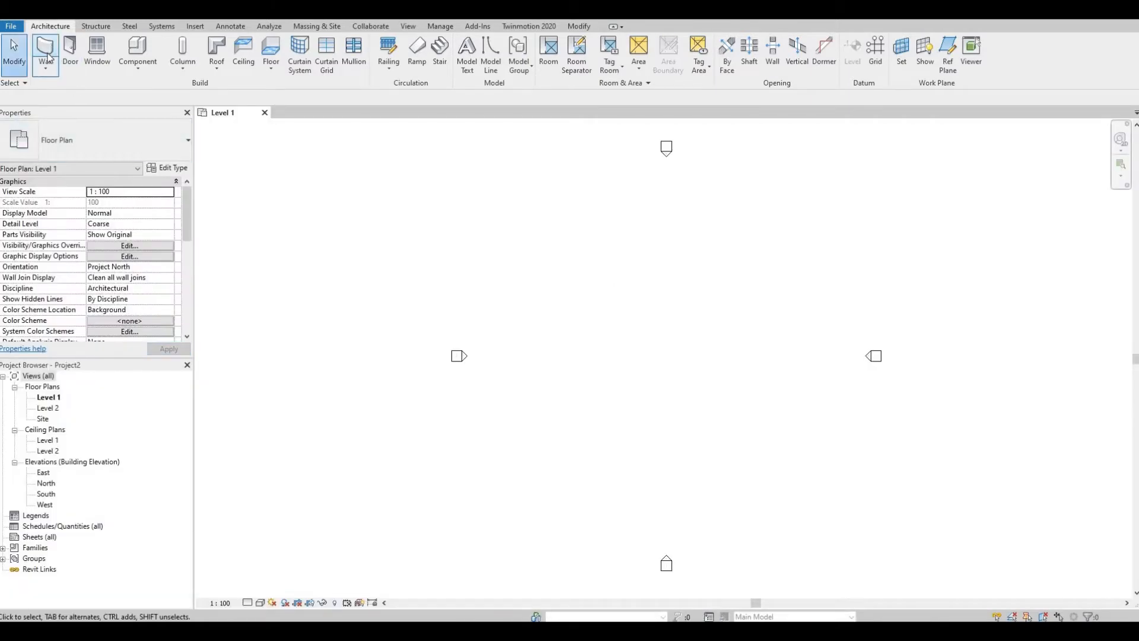
mouse_move(45, 51)
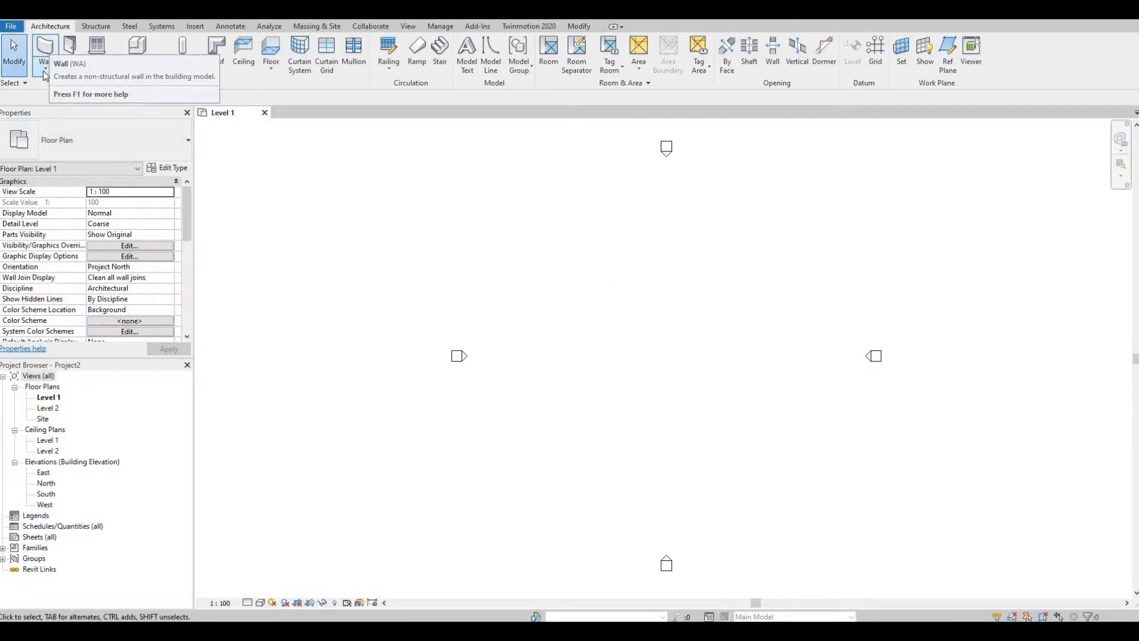
Place an 'Exterior - Brick Over Block w Metal Stud' stacked wall, check it in 3D and return to Level 1.
left_click(45, 47)
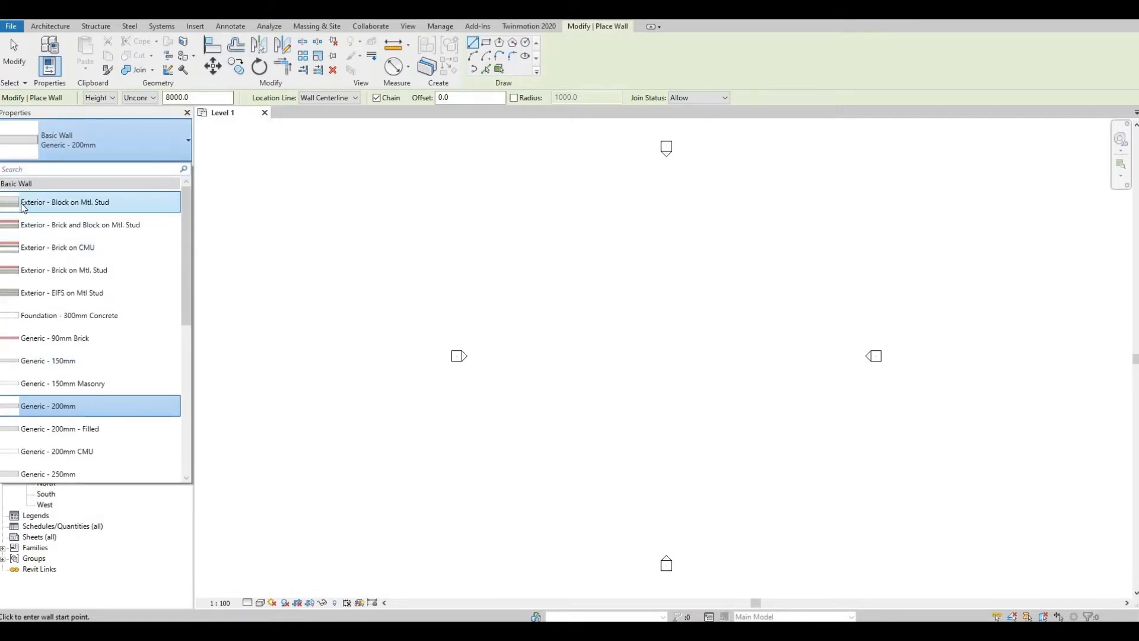
scroll("down", 3)
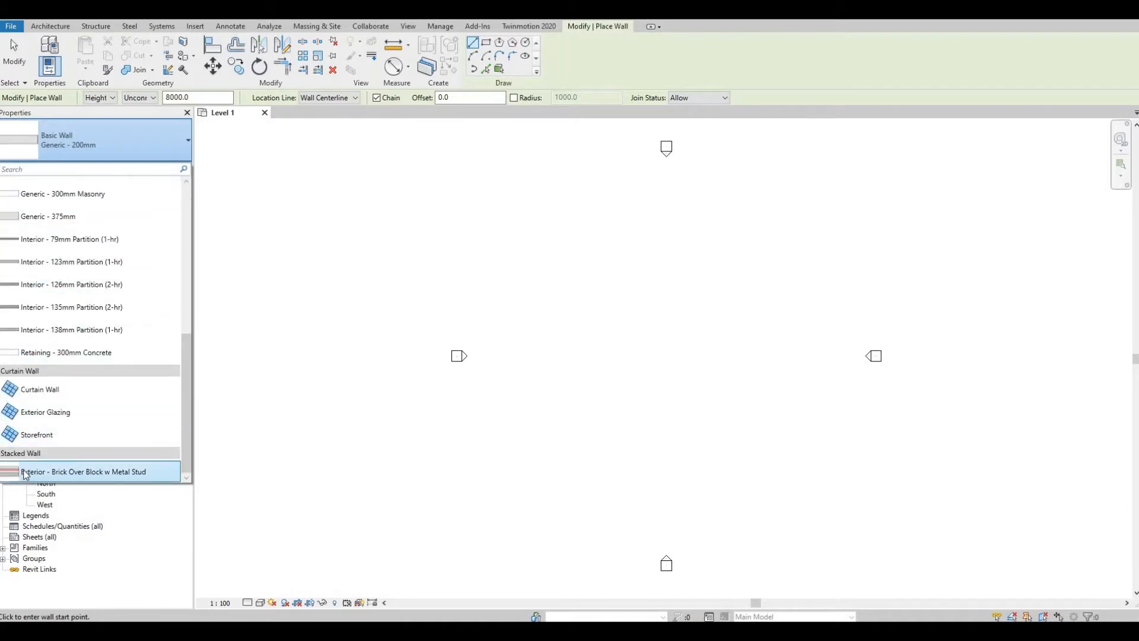
left_click(83, 471)
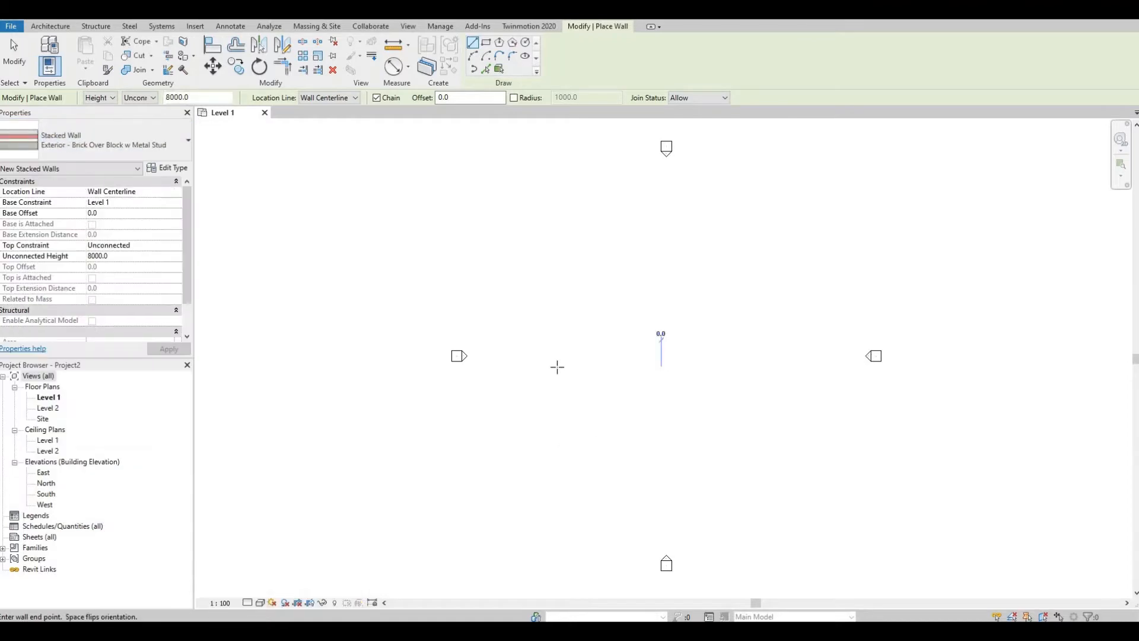
left_click(558, 367)
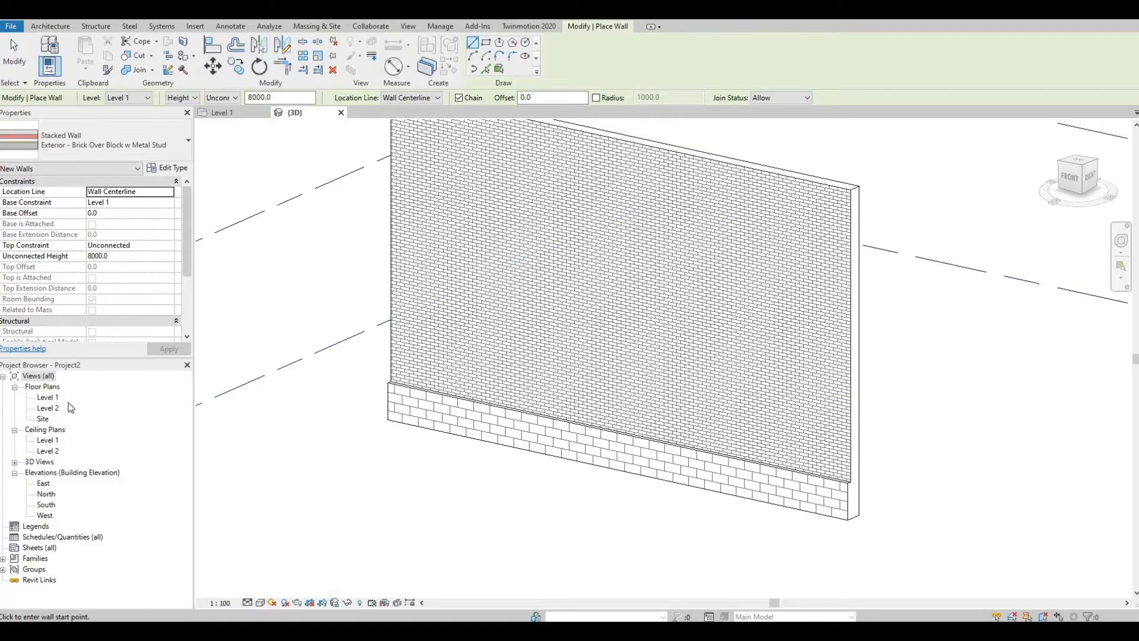
double_click(47, 396)
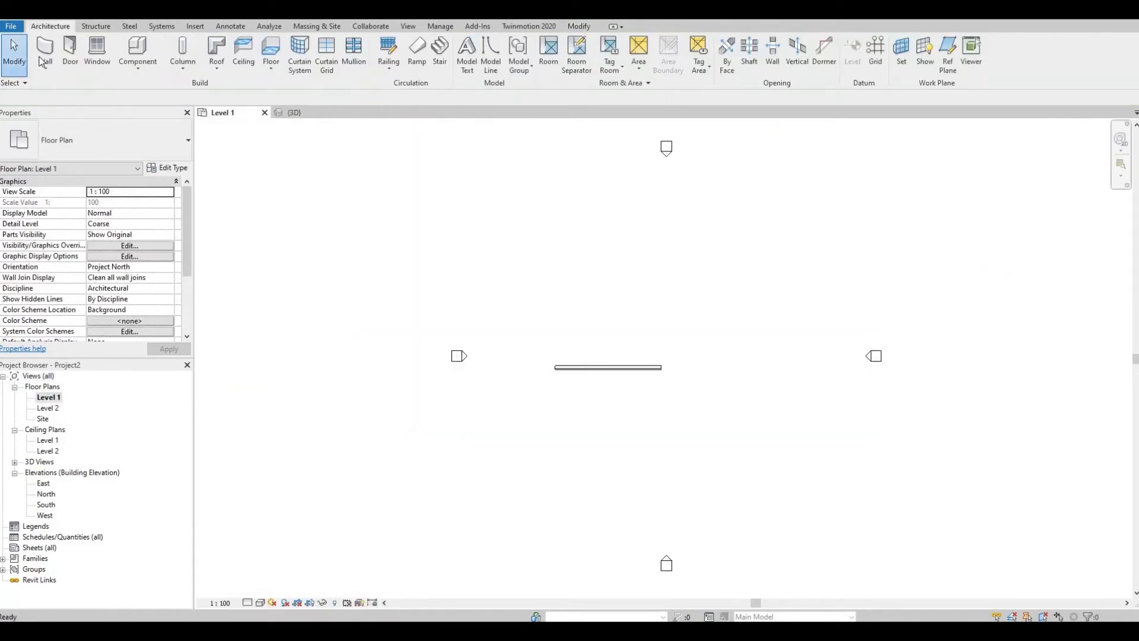
Place a 'Foundation - 300mm Concrete' basic wall to the right of the first wall.
left_click(45, 51)
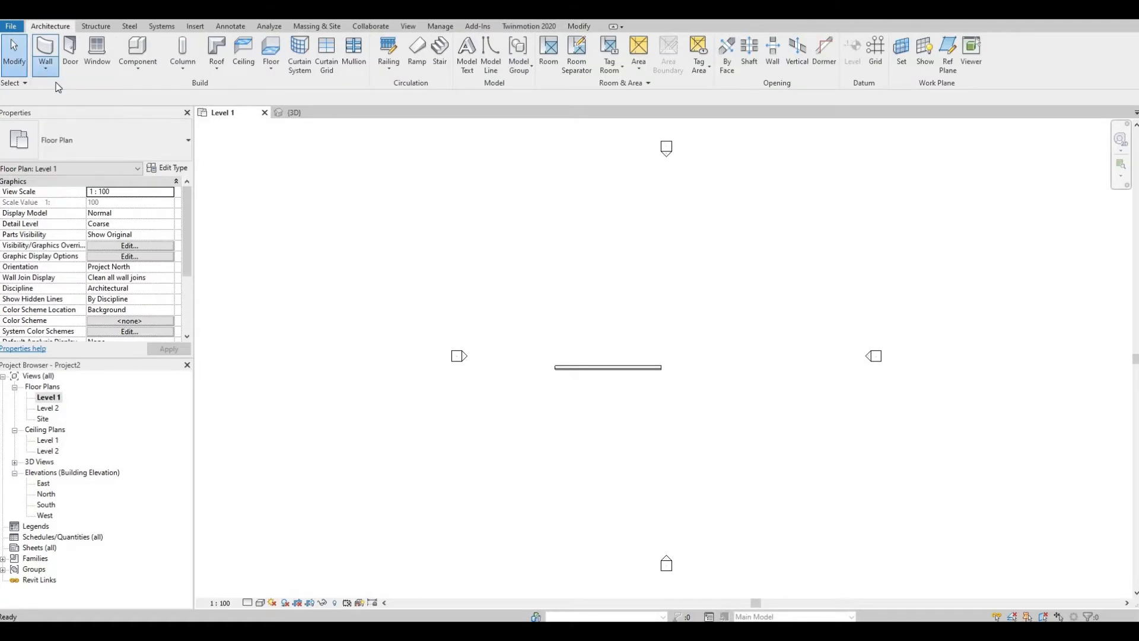
left_click(45, 48)
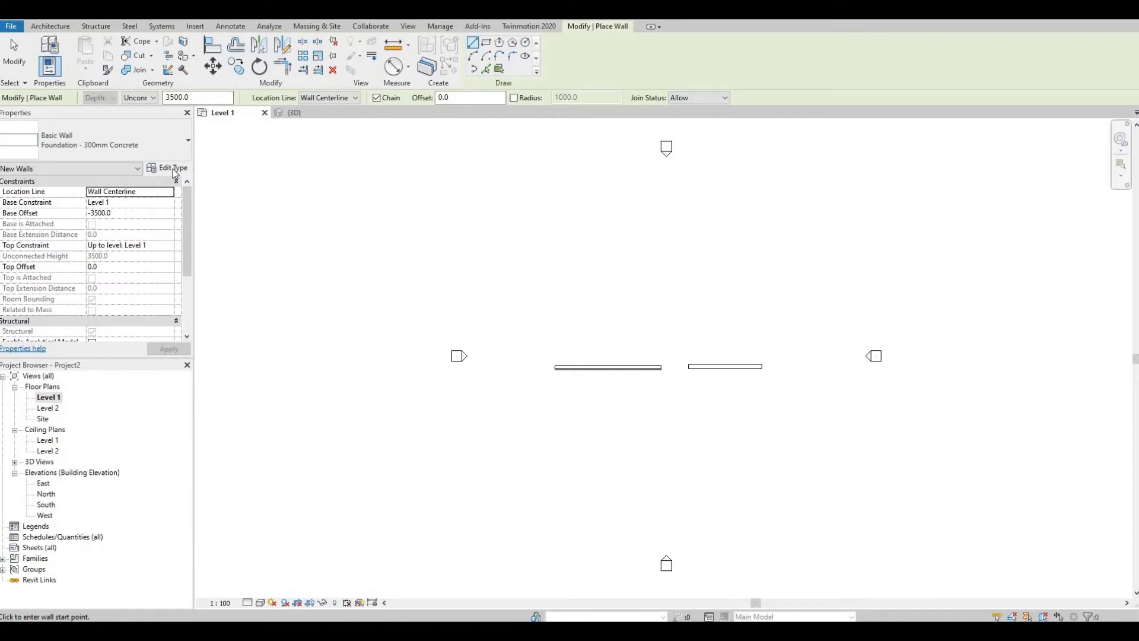
Duplicate the 300mm concrete foundation type as a new wall type named 'Concrete 2' and keep it active.
left_click(171, 167)
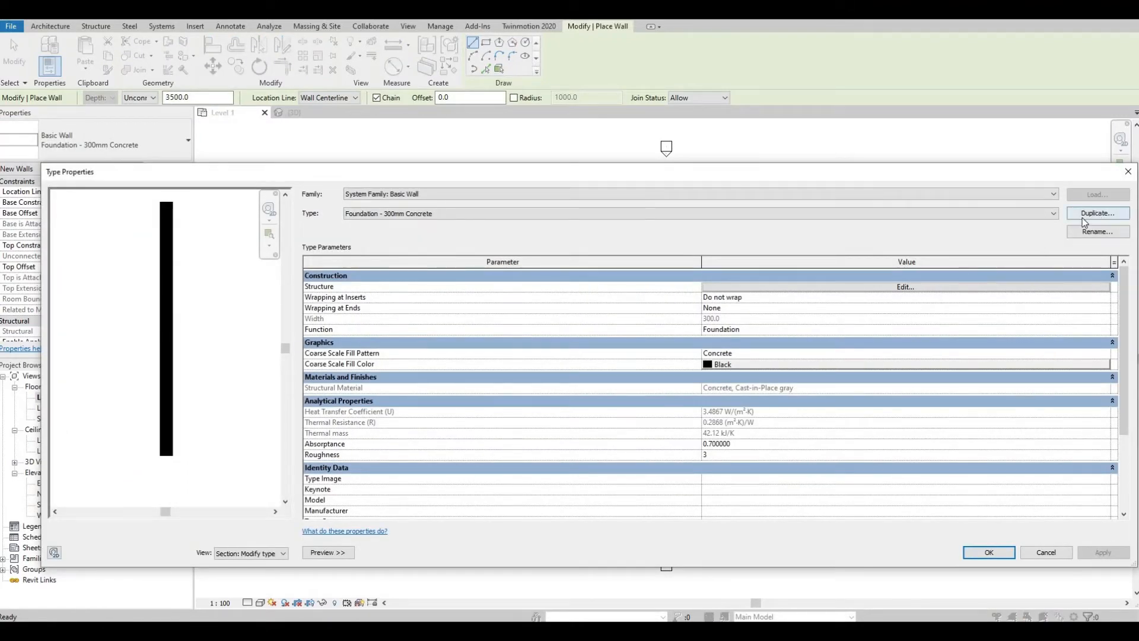
left_click(1098, 213)
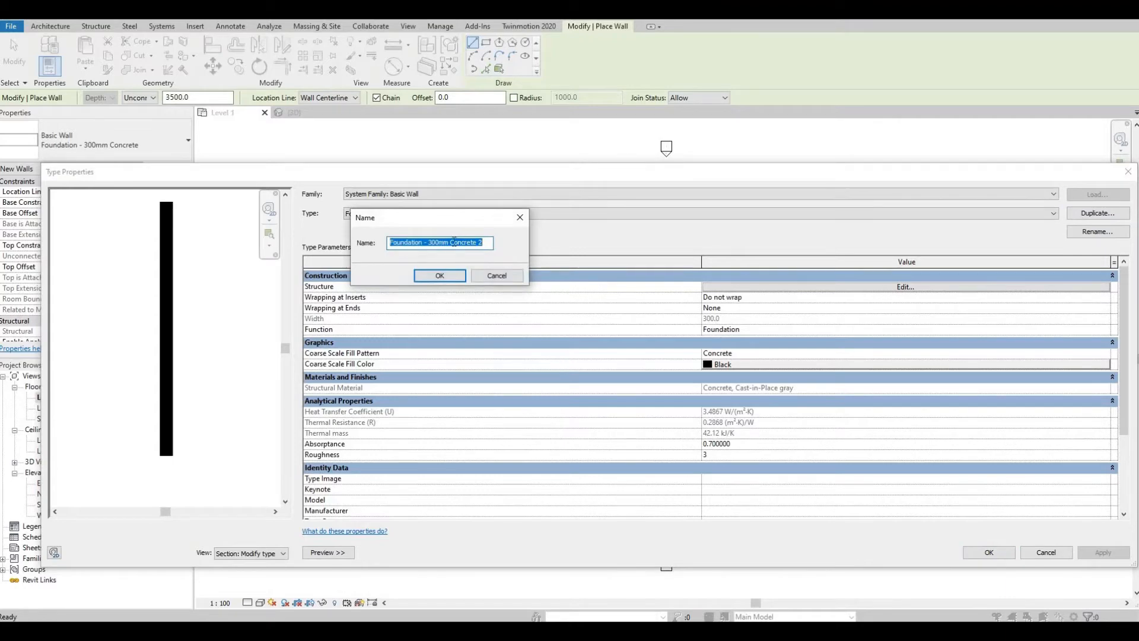
type("Concrete 2")
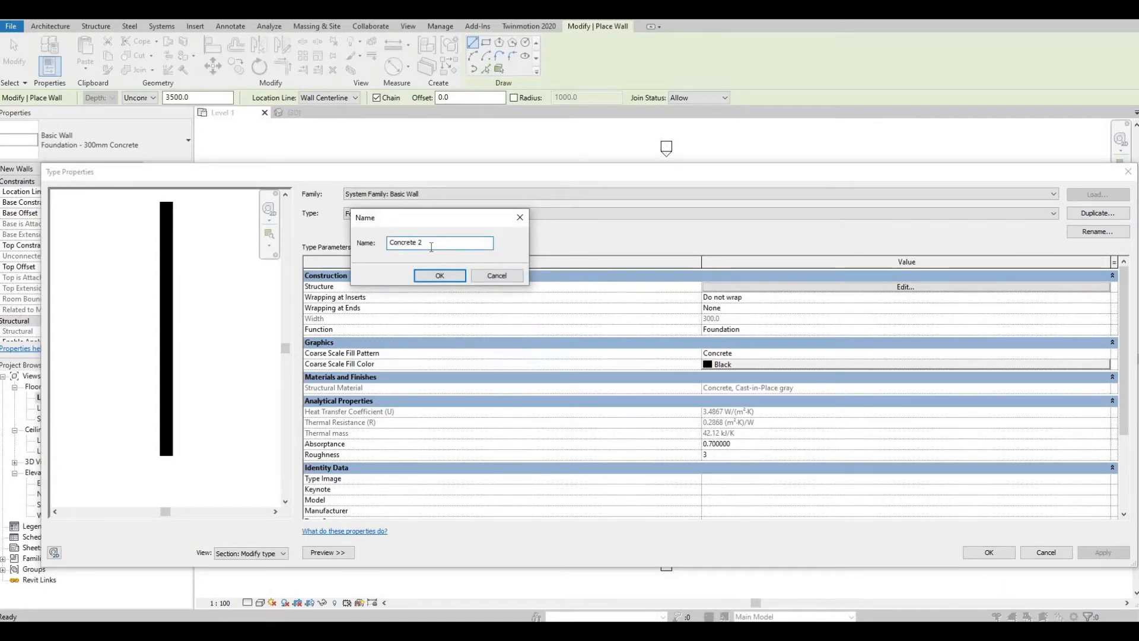
left_click(439, 276)
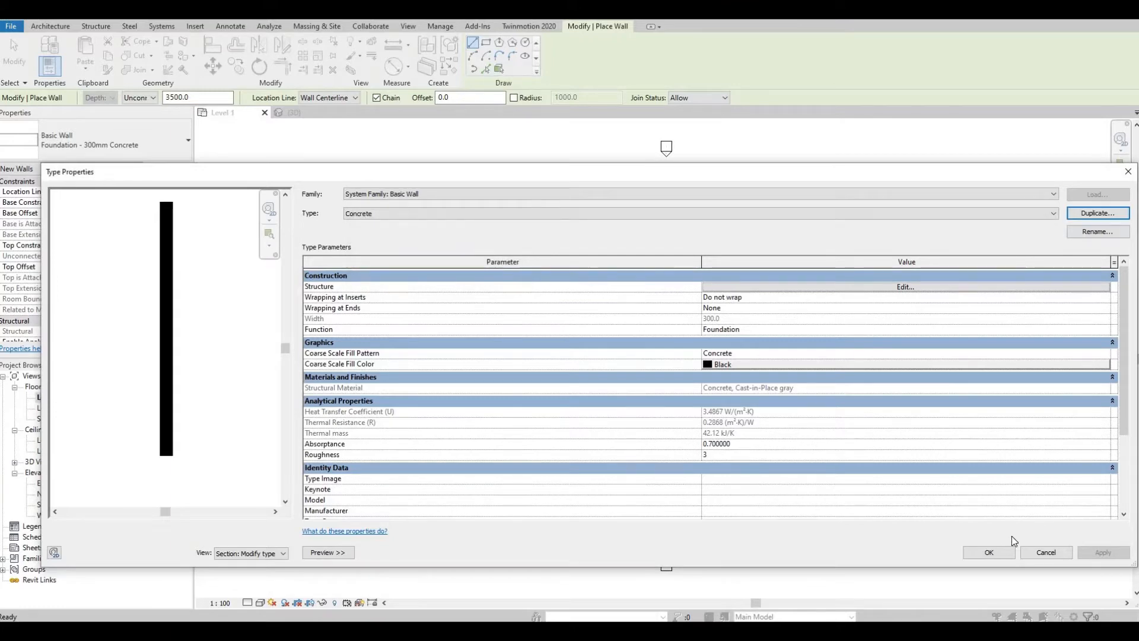
left_click(988, 552)
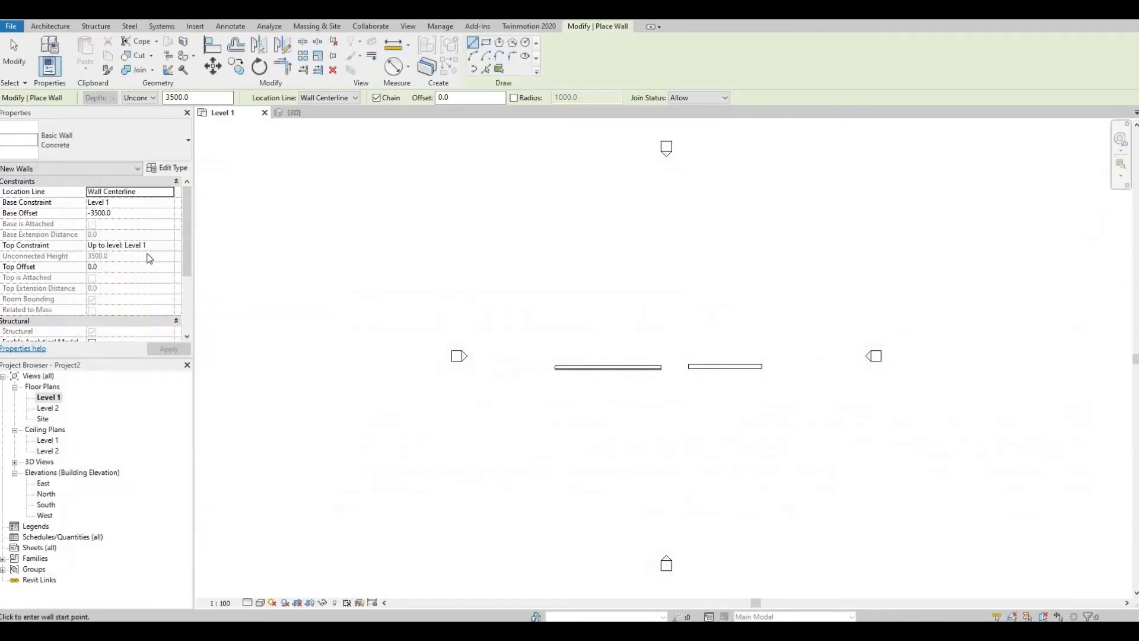
mouse_move(123, 216)
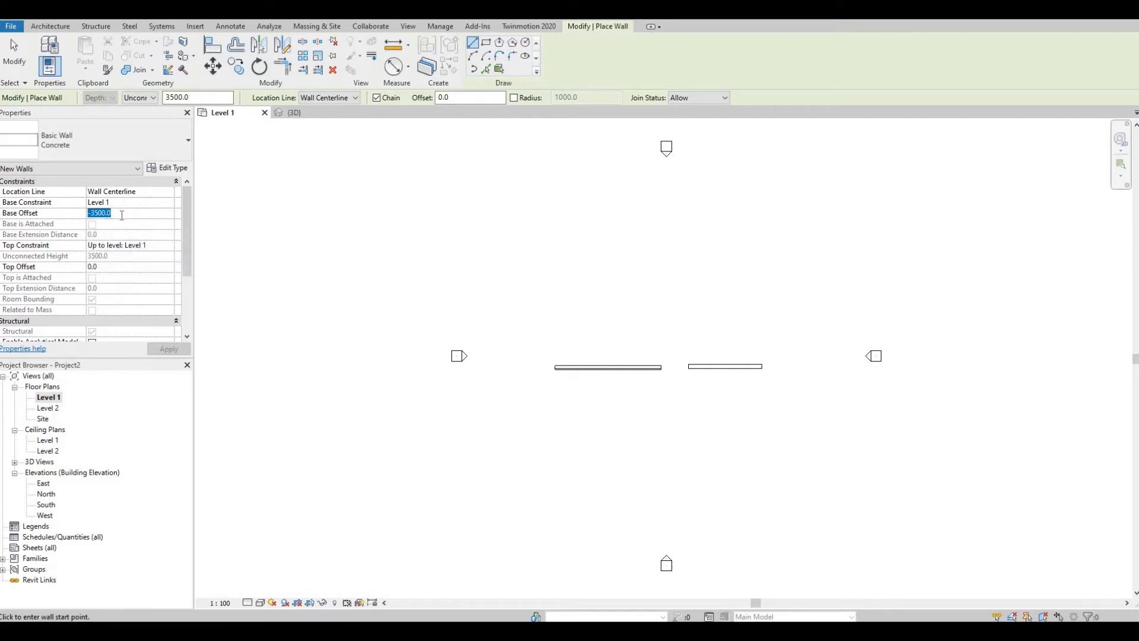
Draw a third Concrete wall with Base Offset 0 and show all three walls in the 3D view.
type("0.0")
left_click(197, 97)
type("8000")
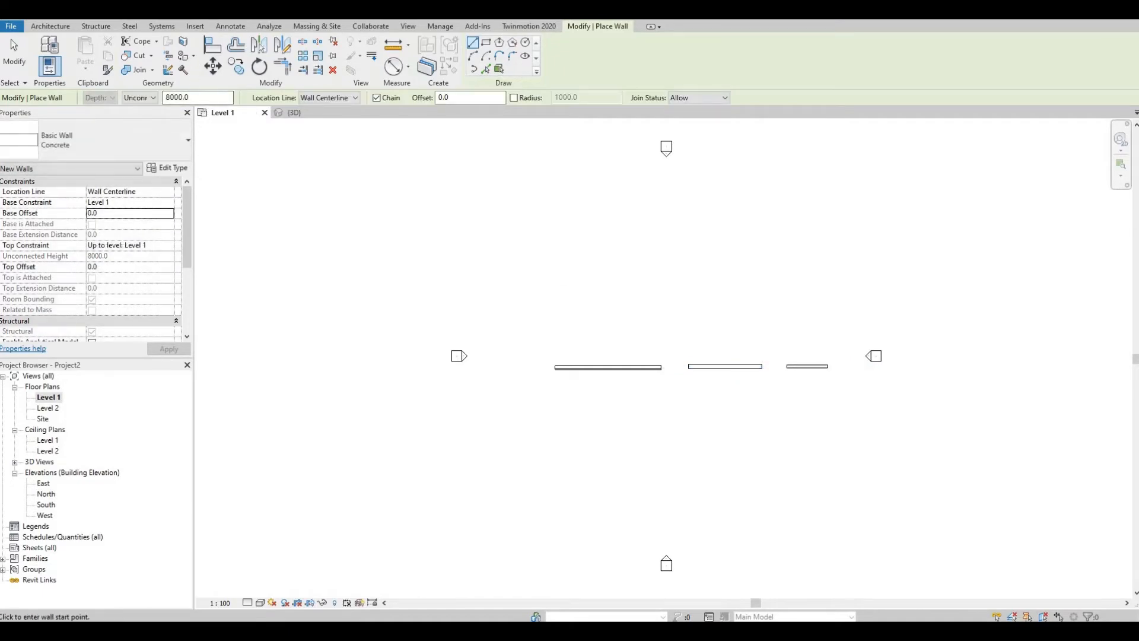
left_click(293, 112)
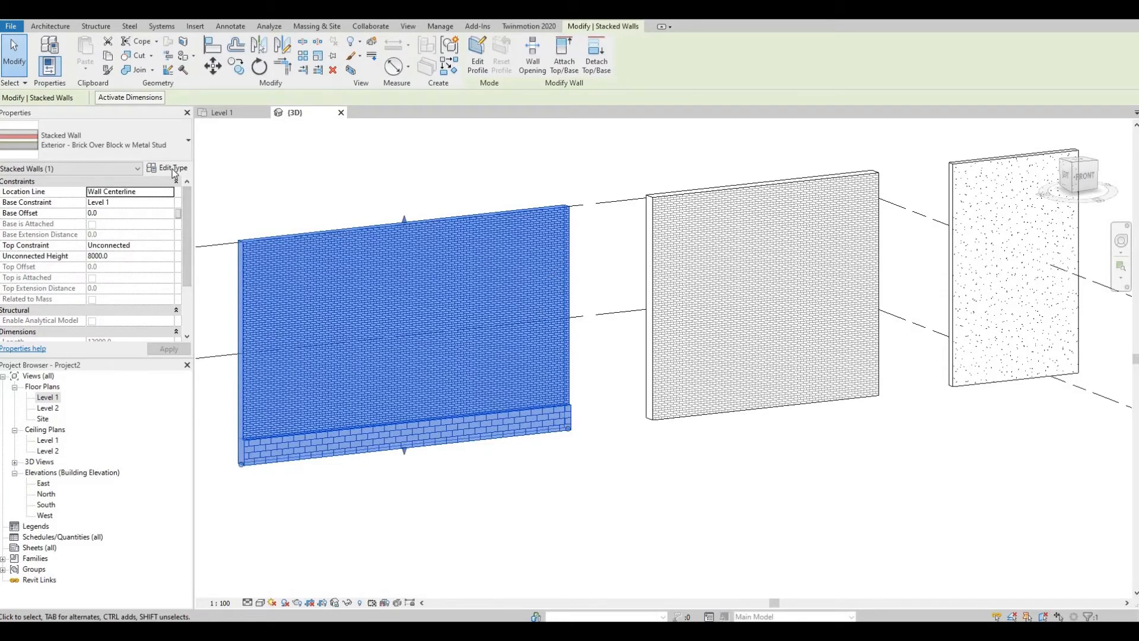
Duplicate the stacked wall type as 'Brick over concrete' and start editing its structure assembly.
left_click(167, 168)
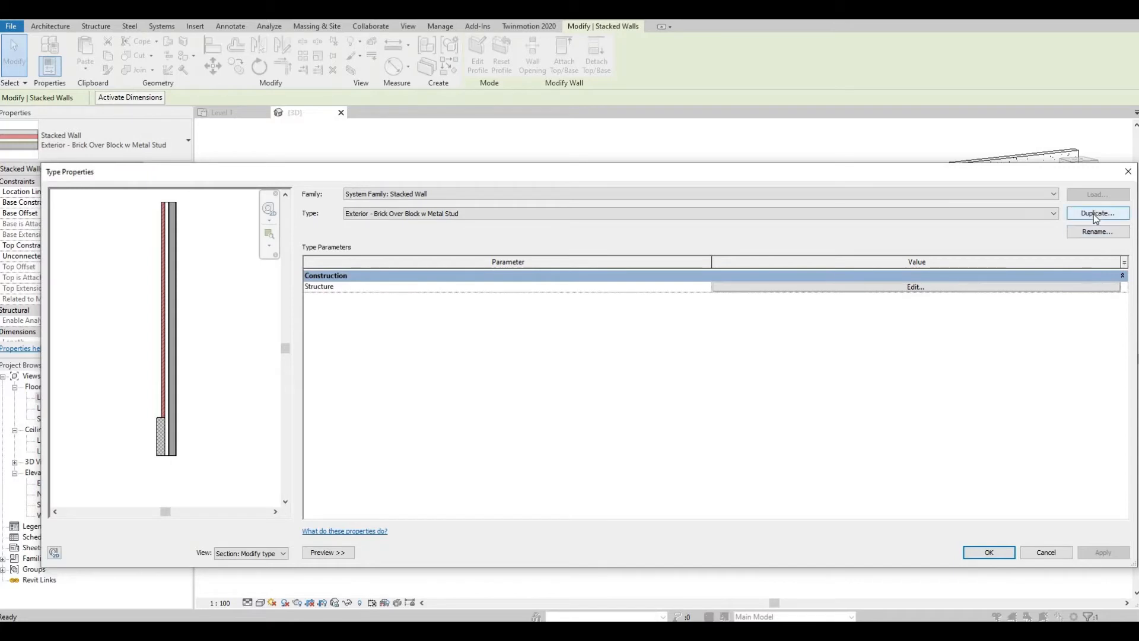
left_click(1097, 212)
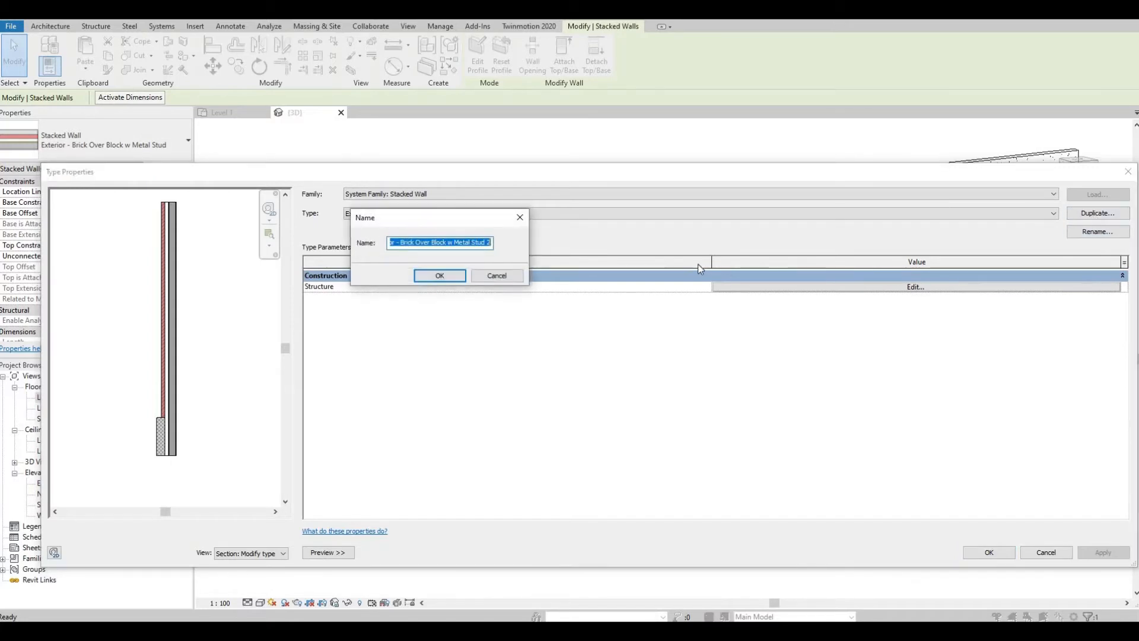
type("B")
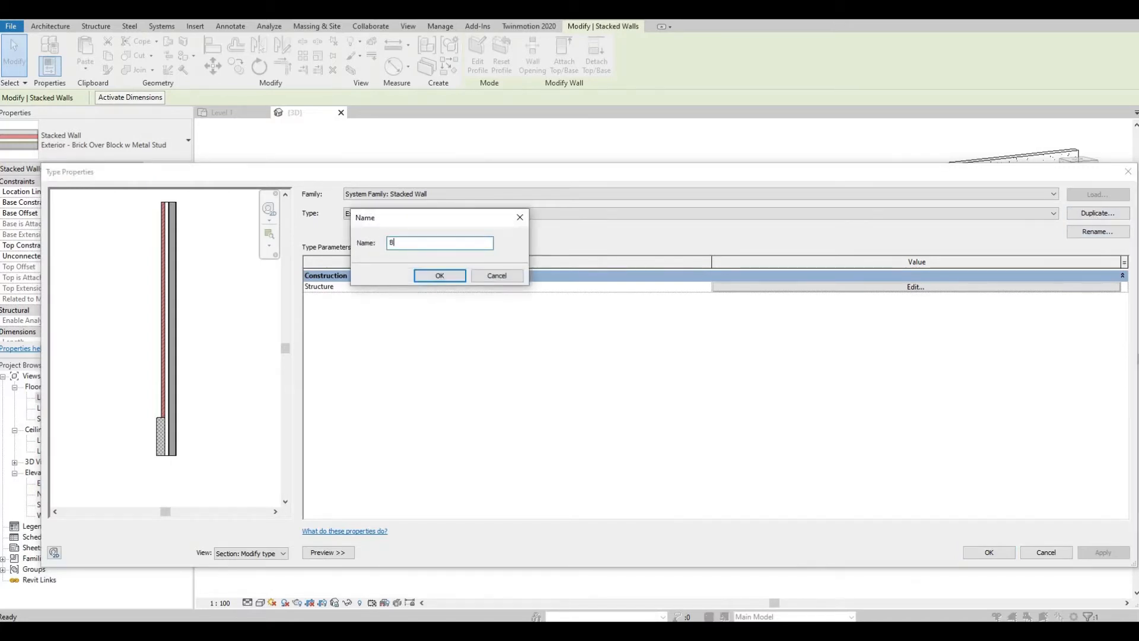
type("rick over")
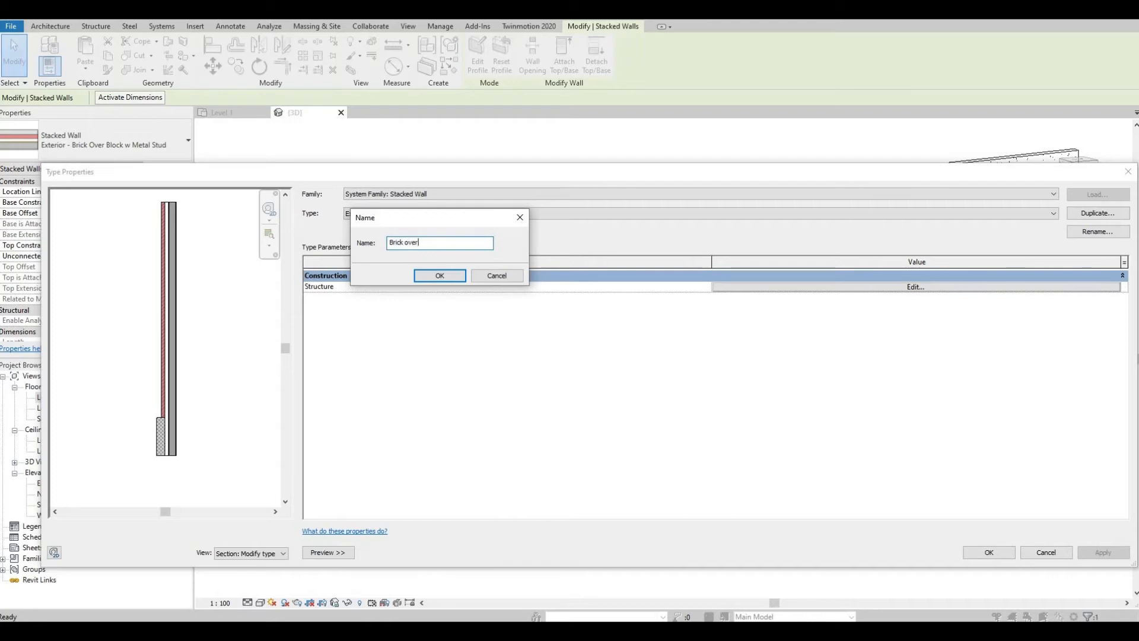
type("concret")
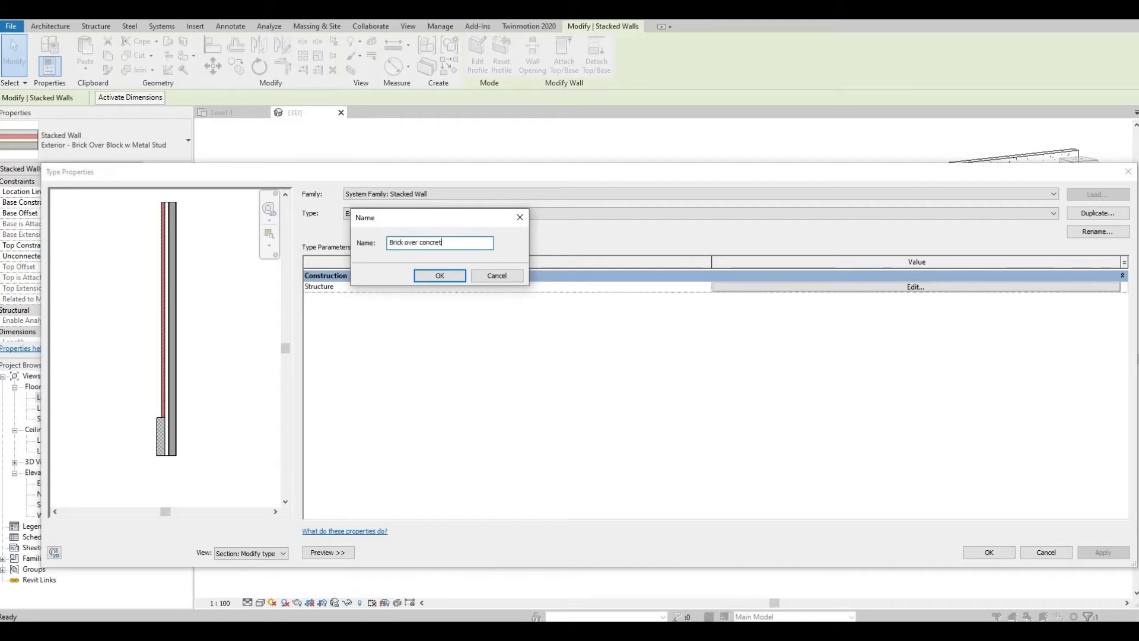
type("e")
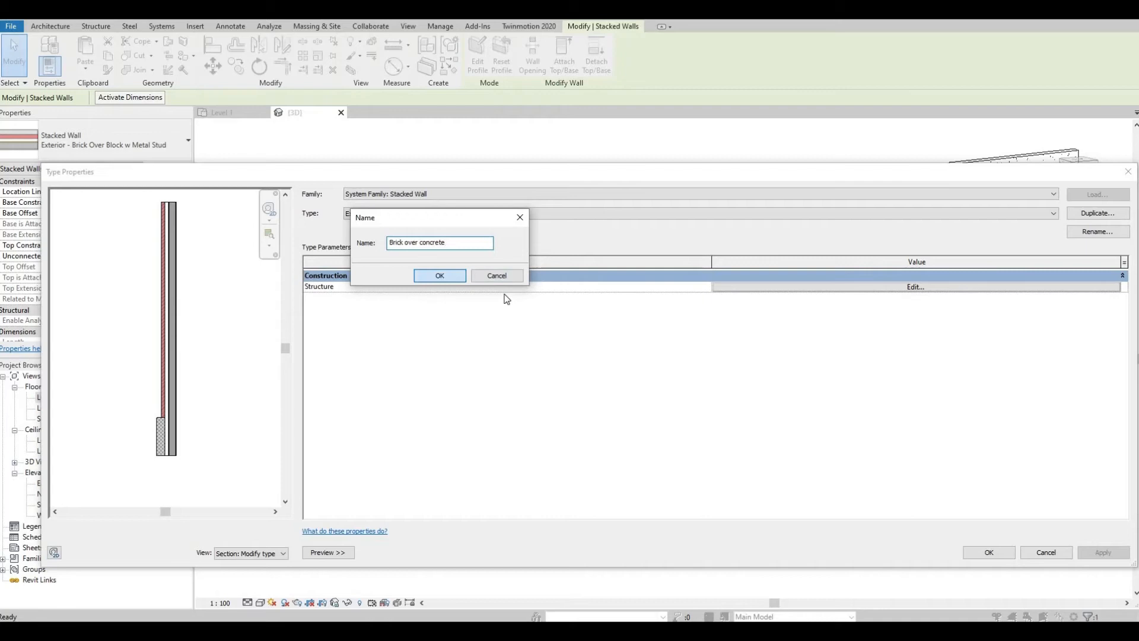
left_click(439, 276)
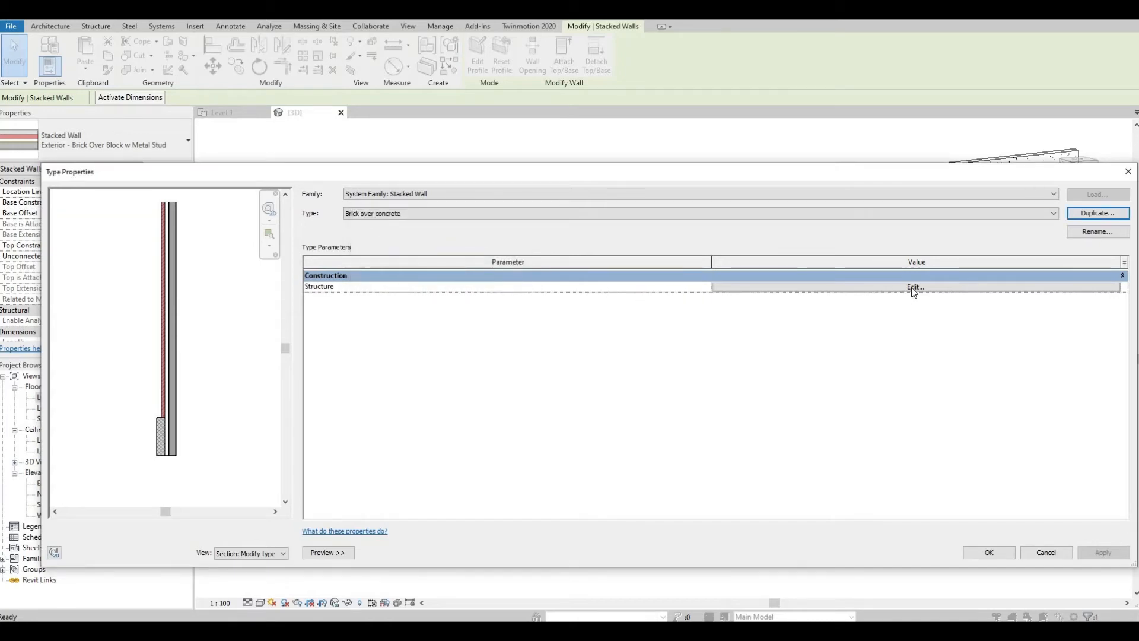
left_click(914, 286)
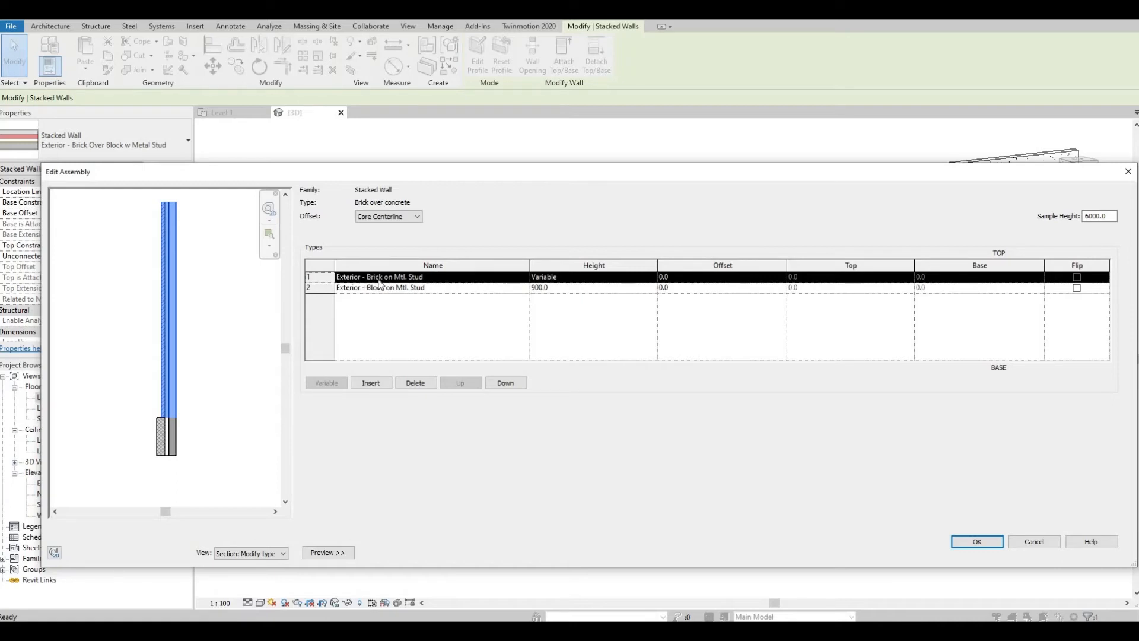
Make the assembly's lower wall Concrete with Height 2000 and Offset 100 beneath the brick.
left_click(380, 287)
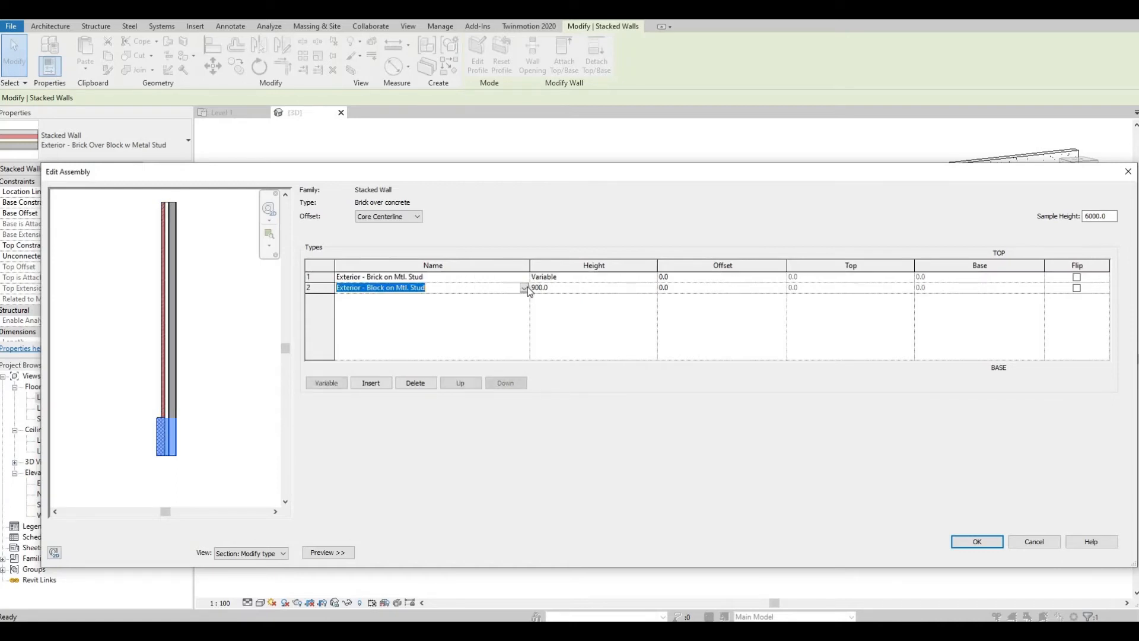
left_click(525, 287)
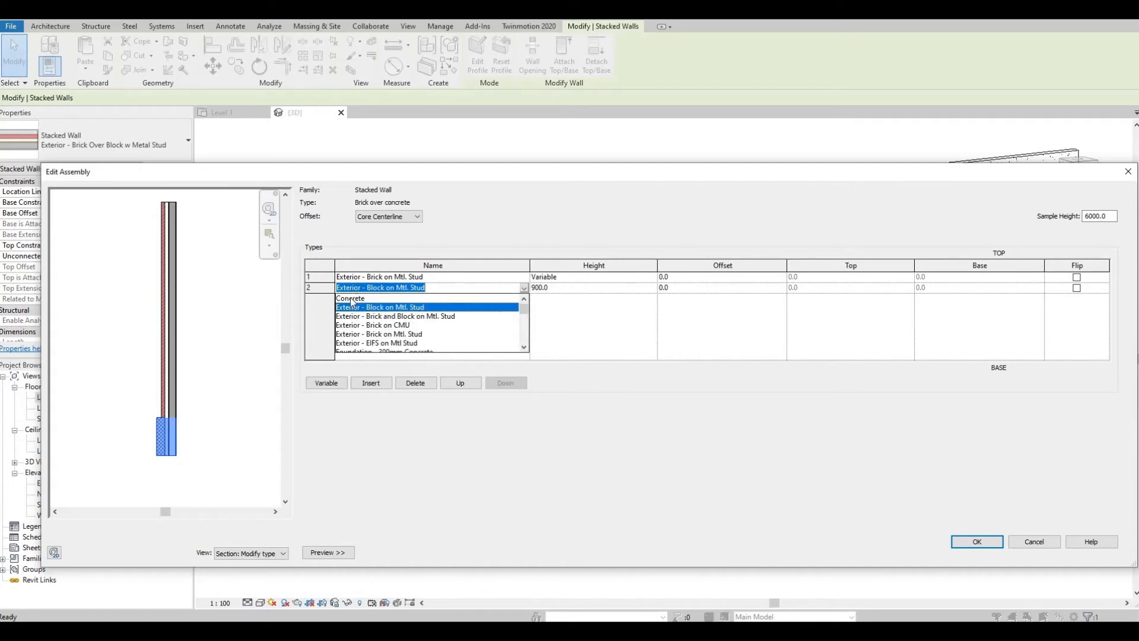
left_click(349, 299)
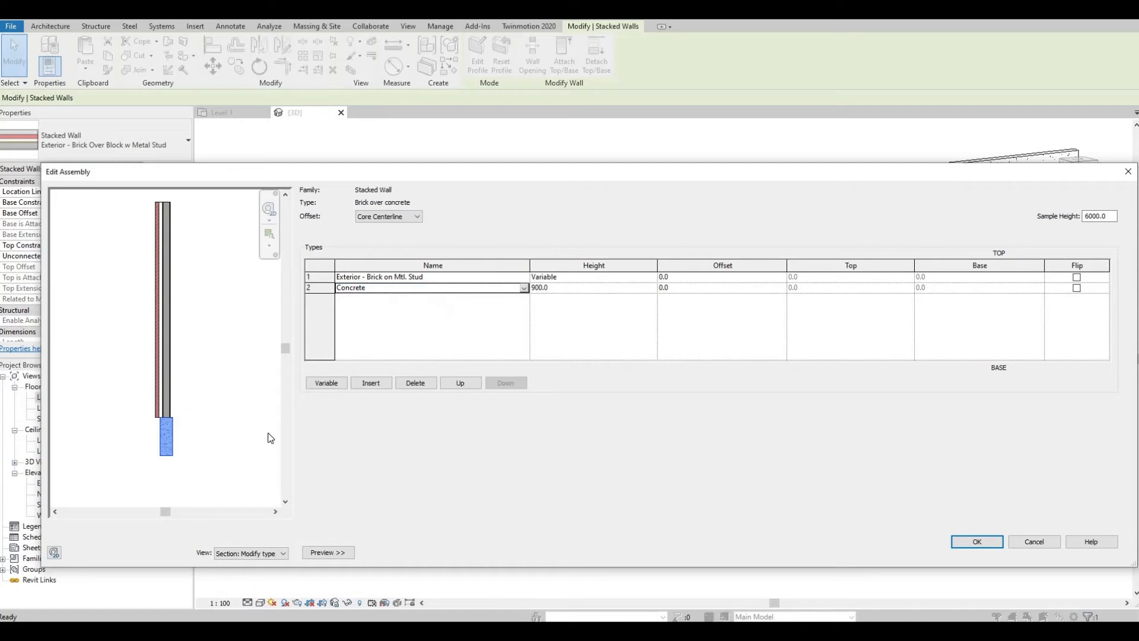
mouse_move(370, 382)
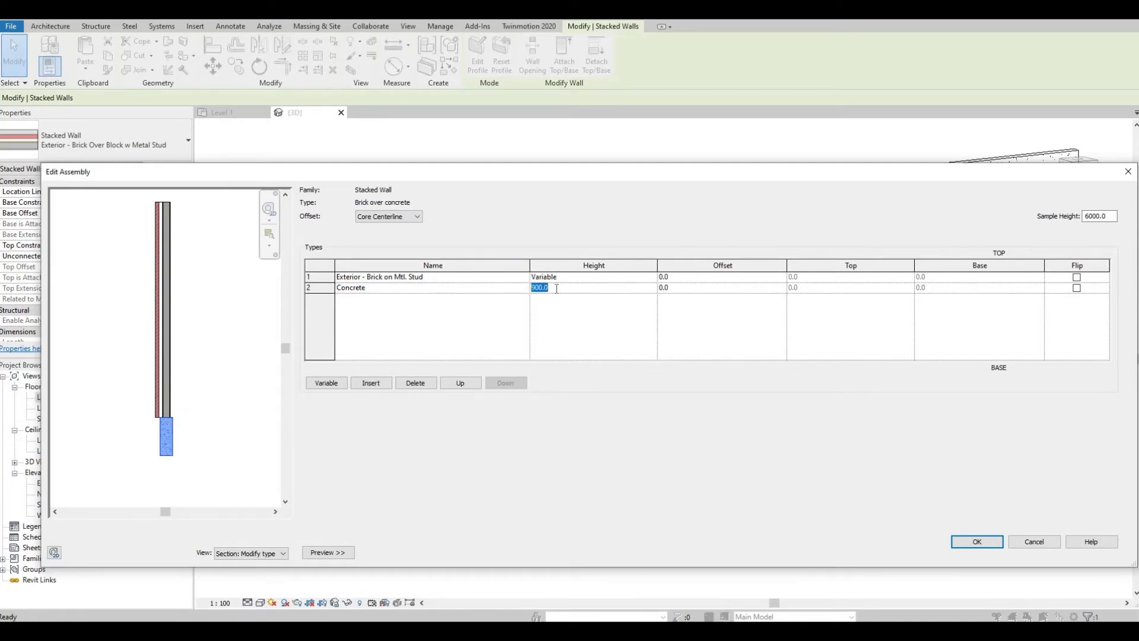
type("2000")
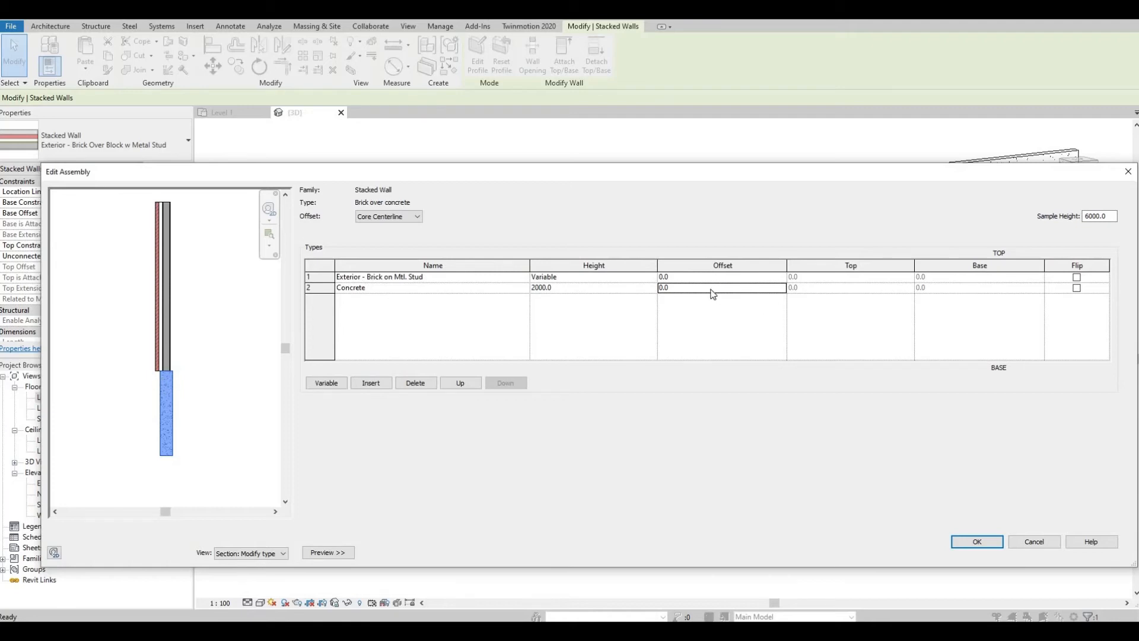
type("10")
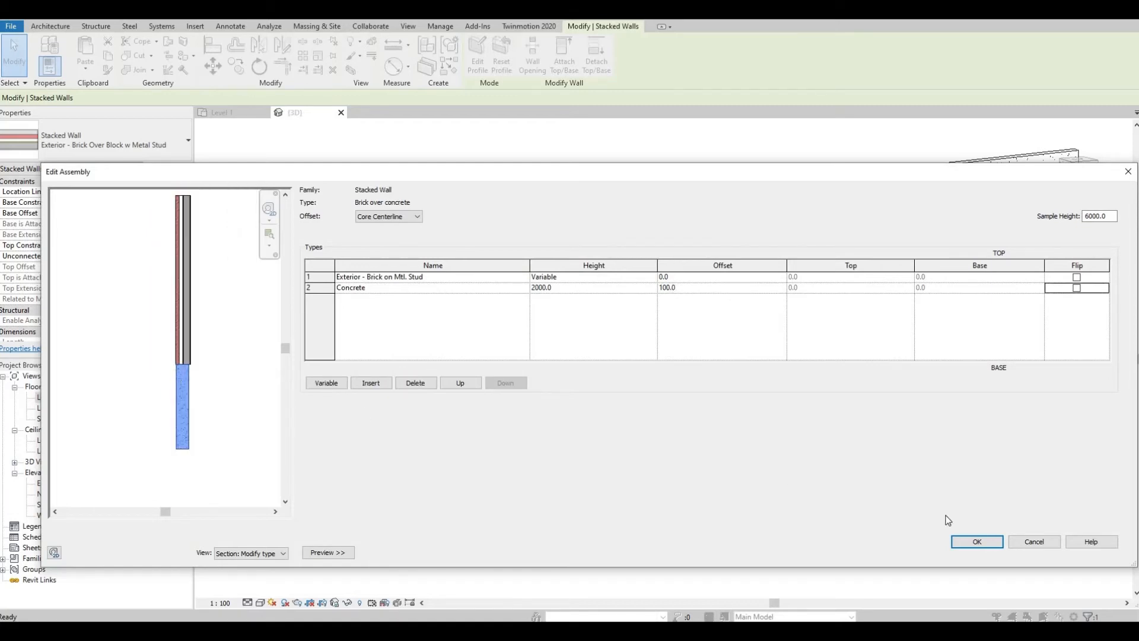
mouse_move(690, 535)
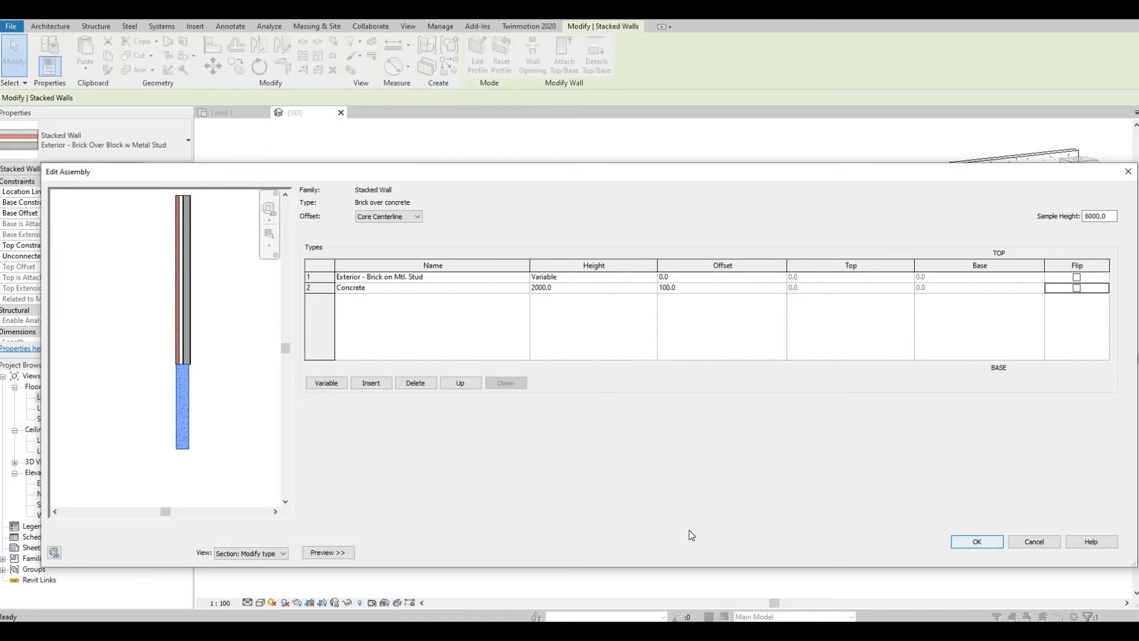
Apply the Brick over concrete type changes and switch back to the Level 1 floor plan.
left_click(976, 541)
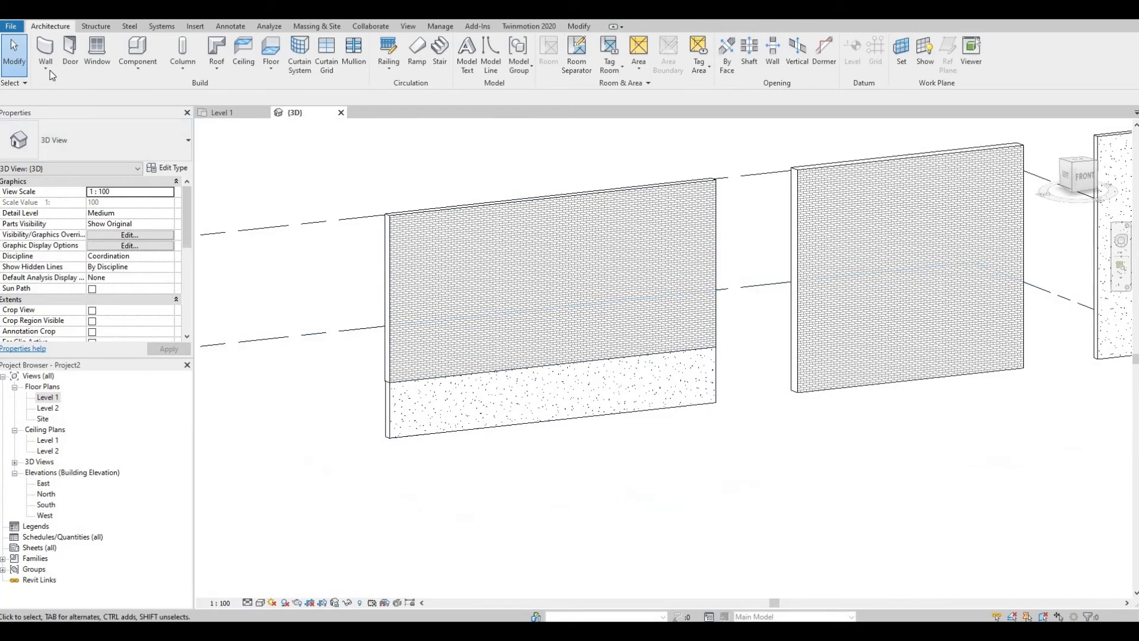
left_click(45, 51)
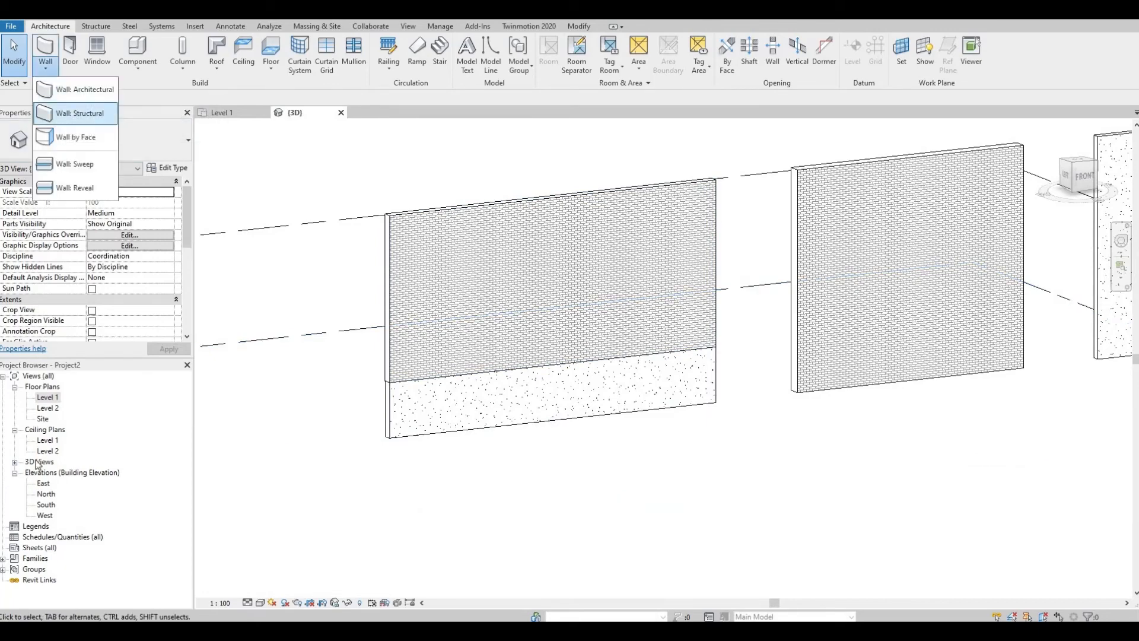
left_click(48, 397)
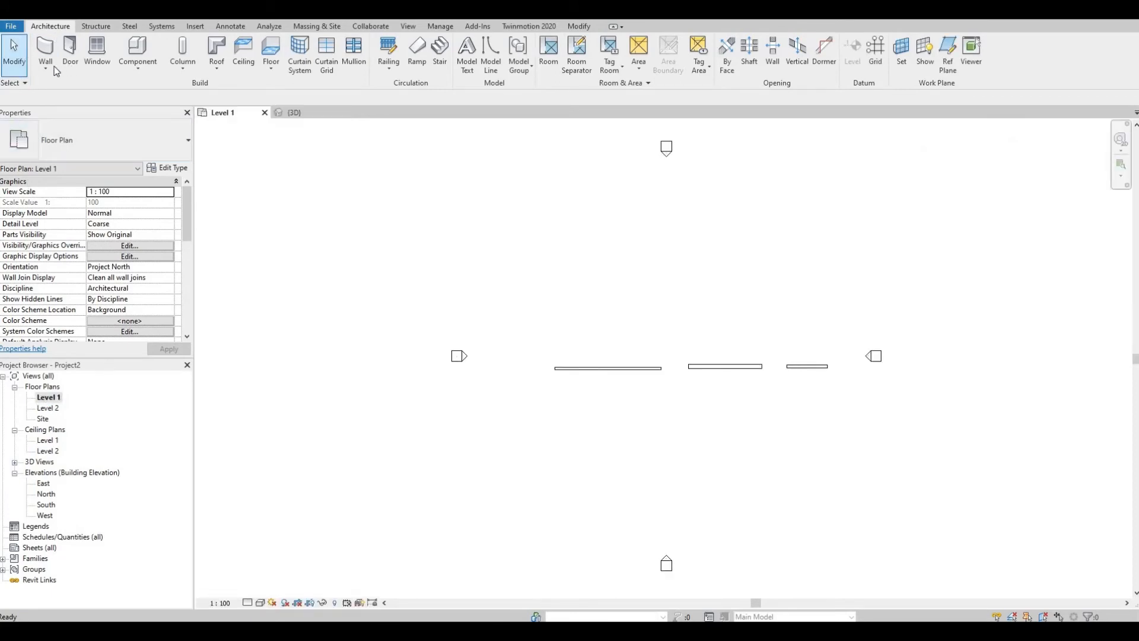
Sketch a rectangle of 'Brick over concrete' stacked walls and show the enclosure in 3D.
left_click(45, 51)
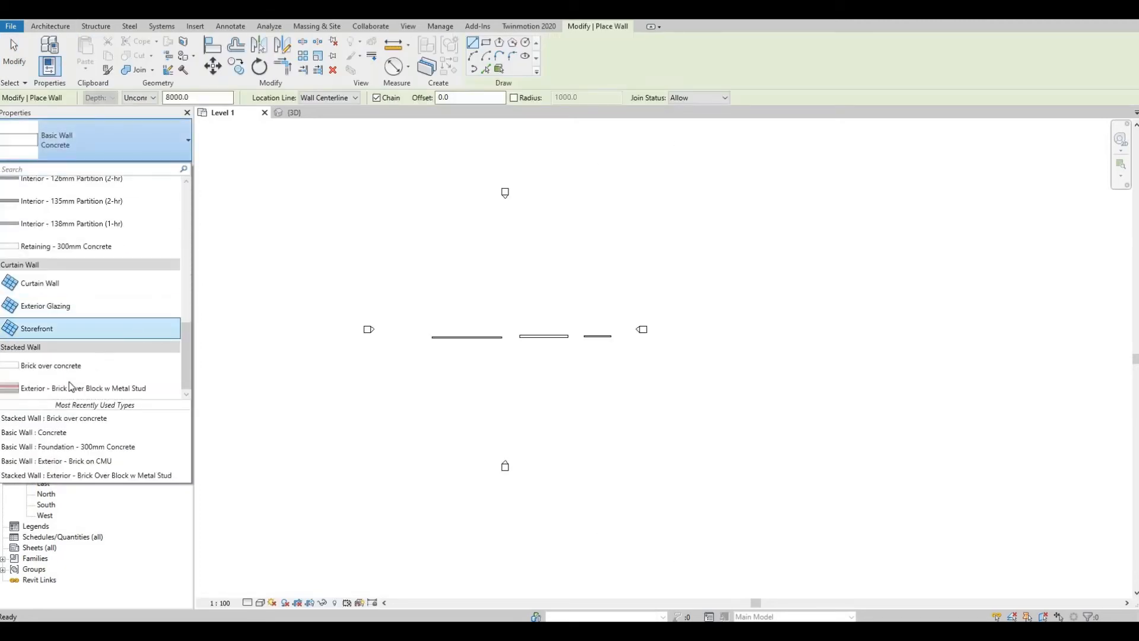
left_click(83, 387)
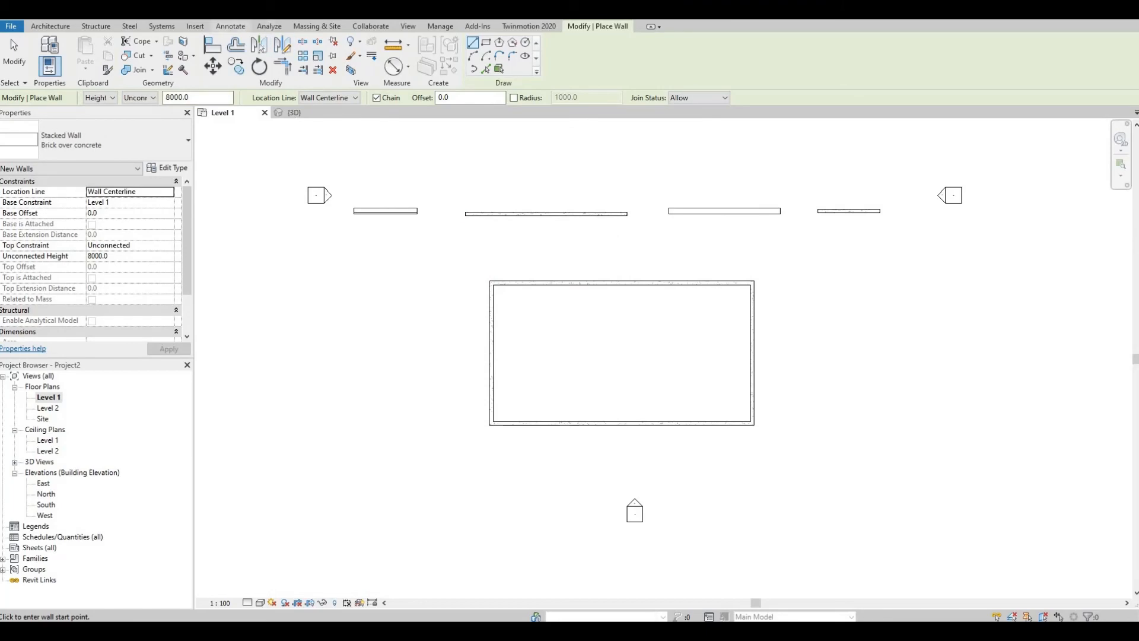
left_click(294, 113)
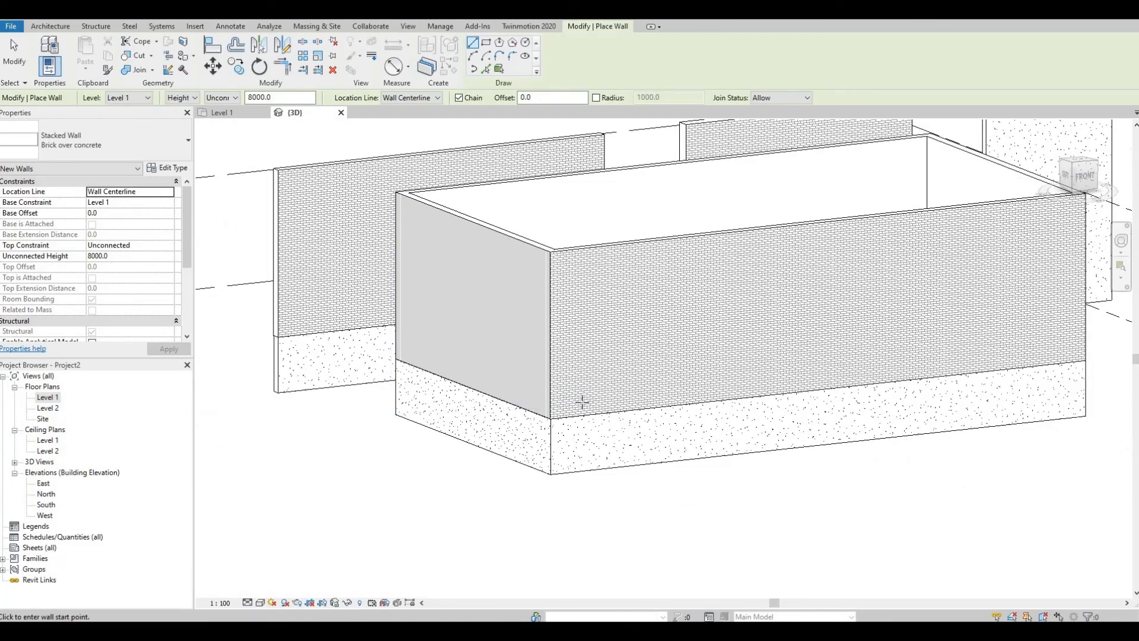
mouse_move(554, 448)
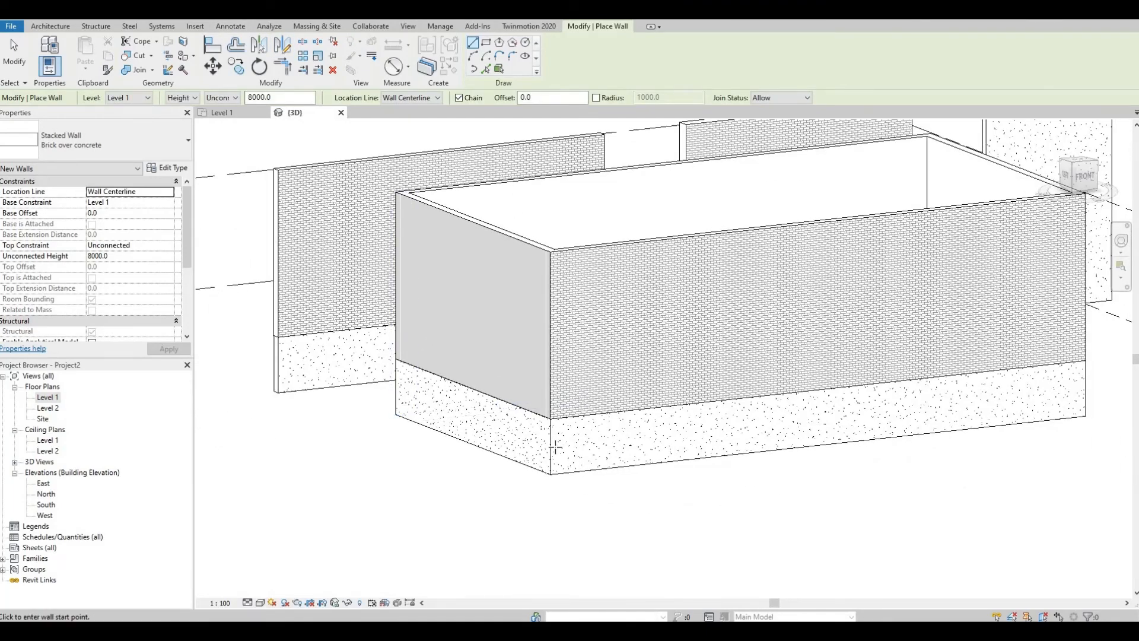
mouse_move(620, 347)
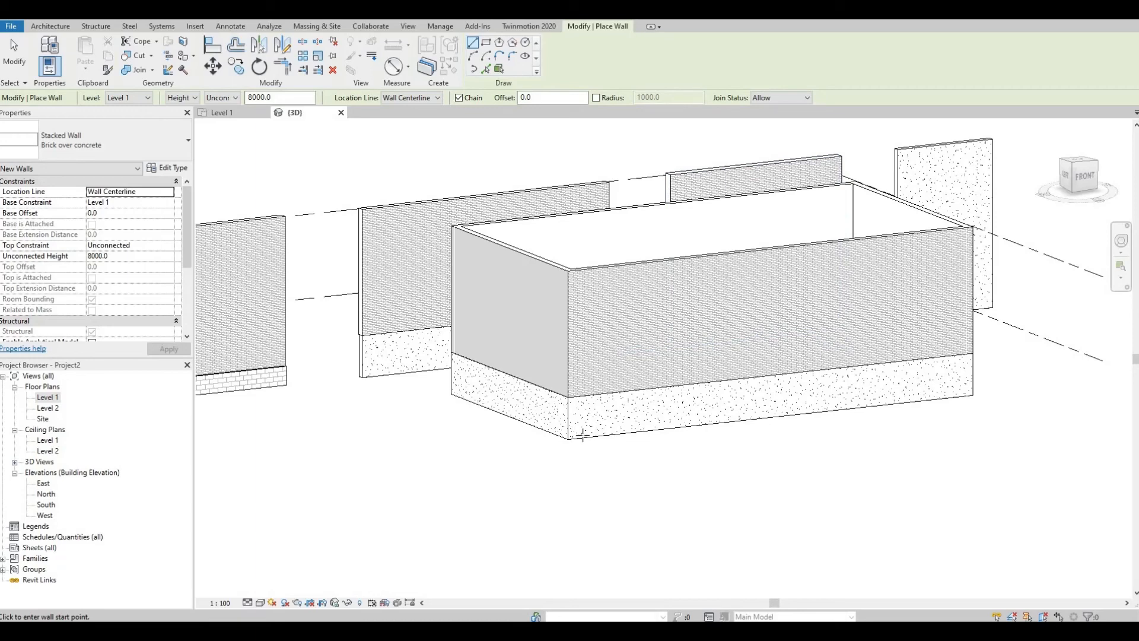
mouse_move(578, 428)
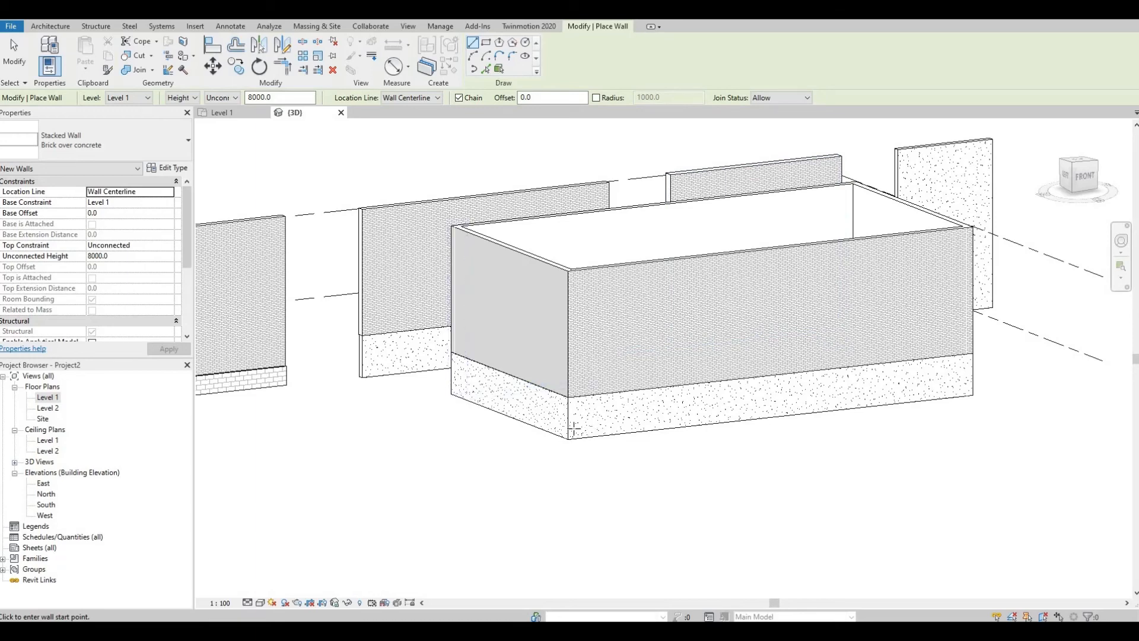
mouse_move(599, 407)
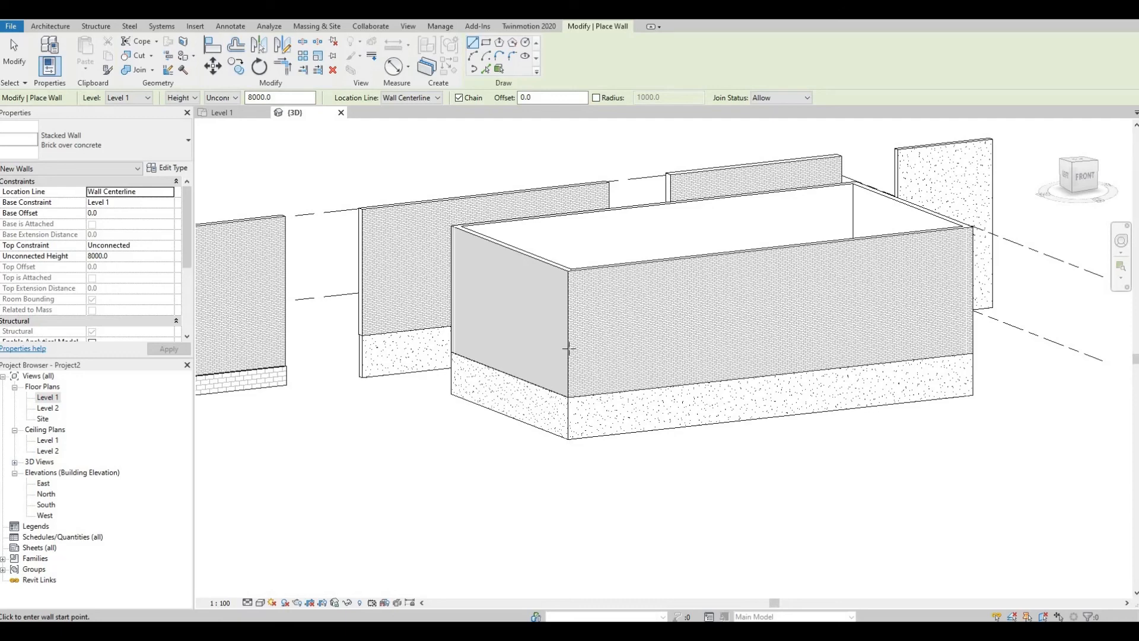
mouse_move(614, 313)
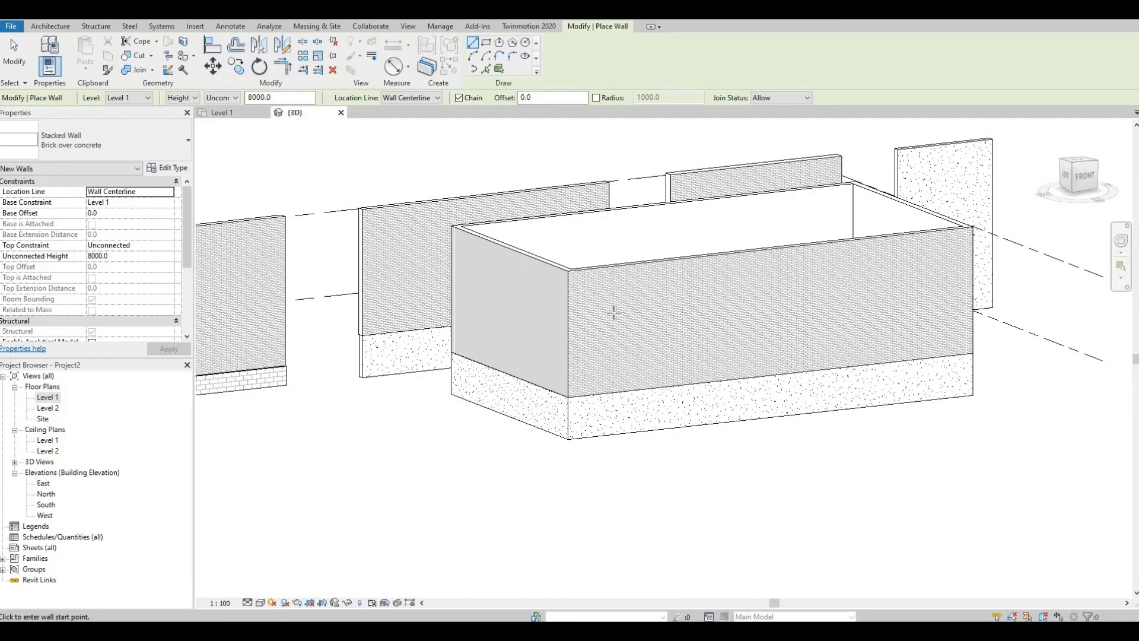
mouse_move(587, 406)
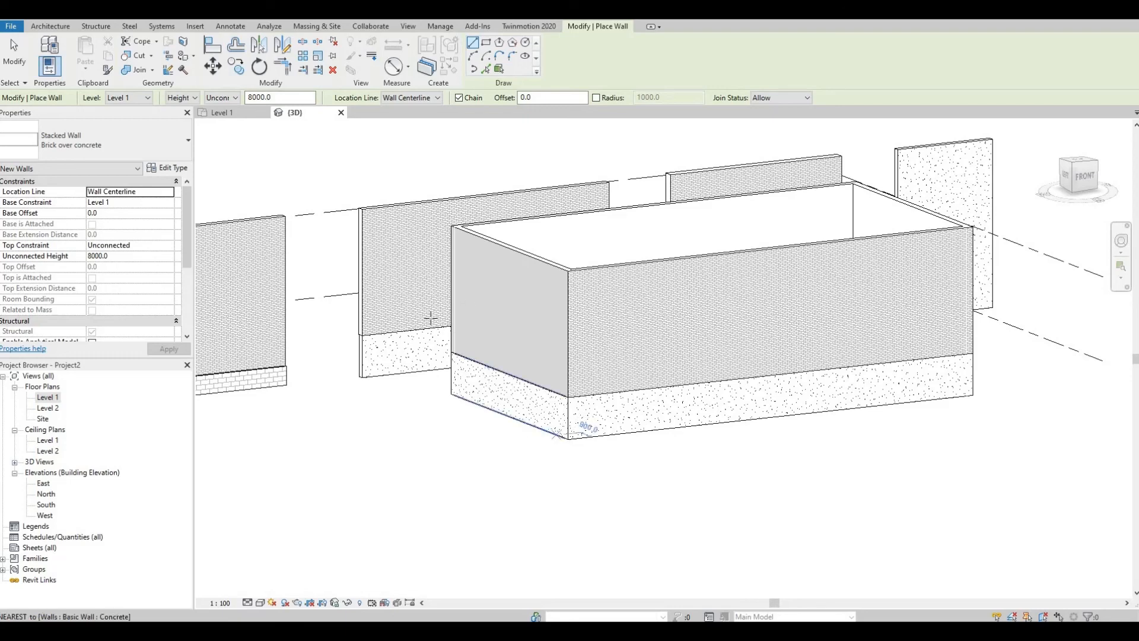
mouse_move(520, 398)
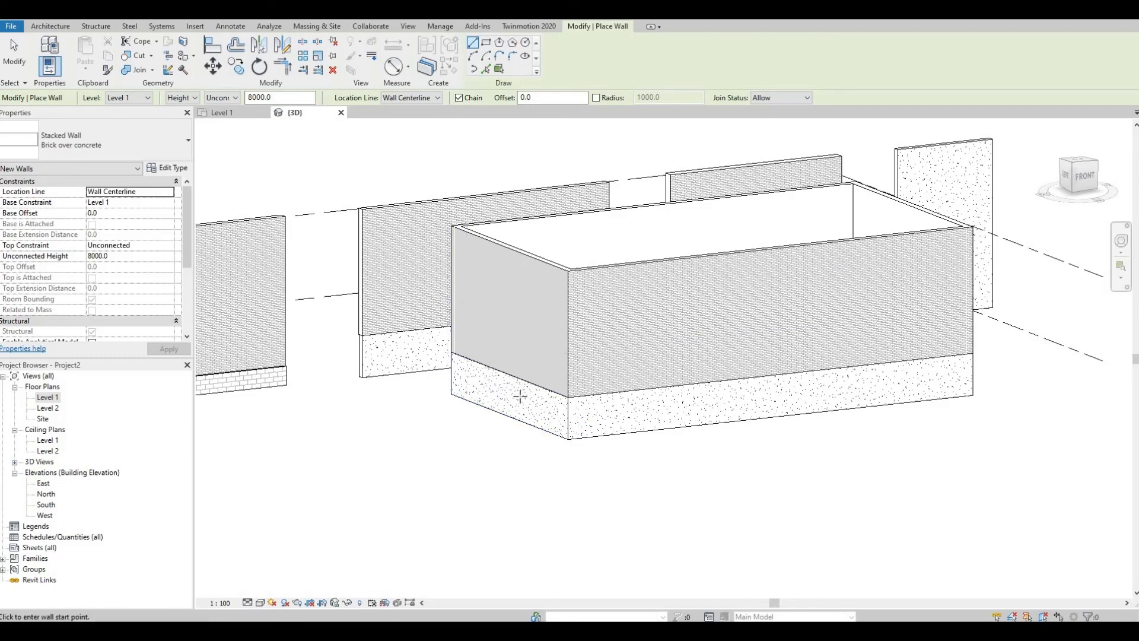
mouse_move(510, 414)
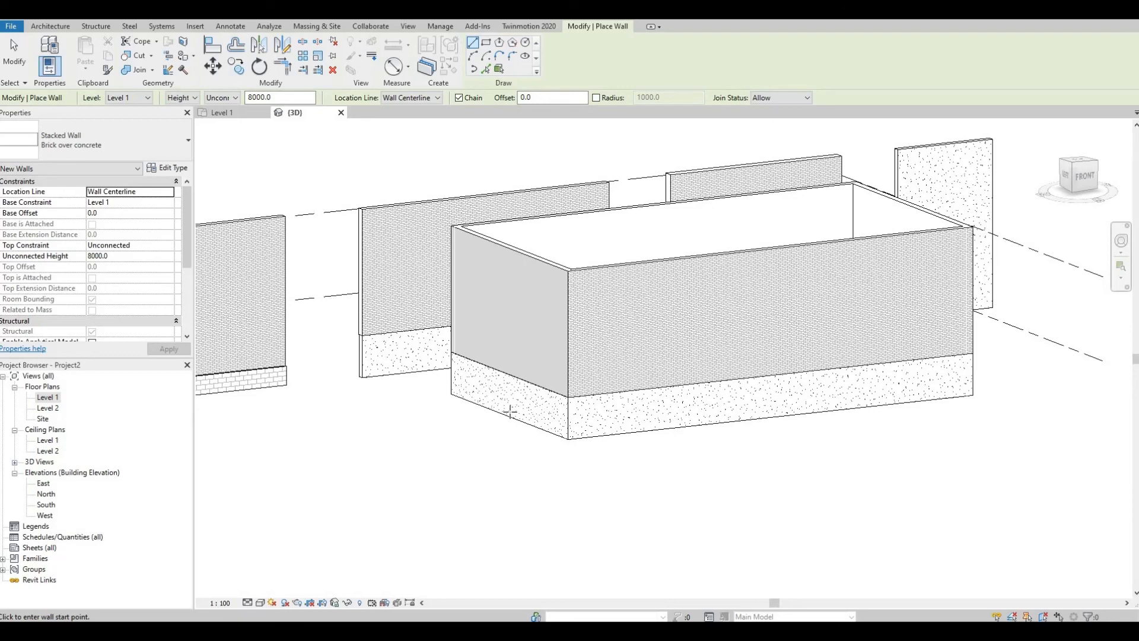
mouse_move(509, 412)
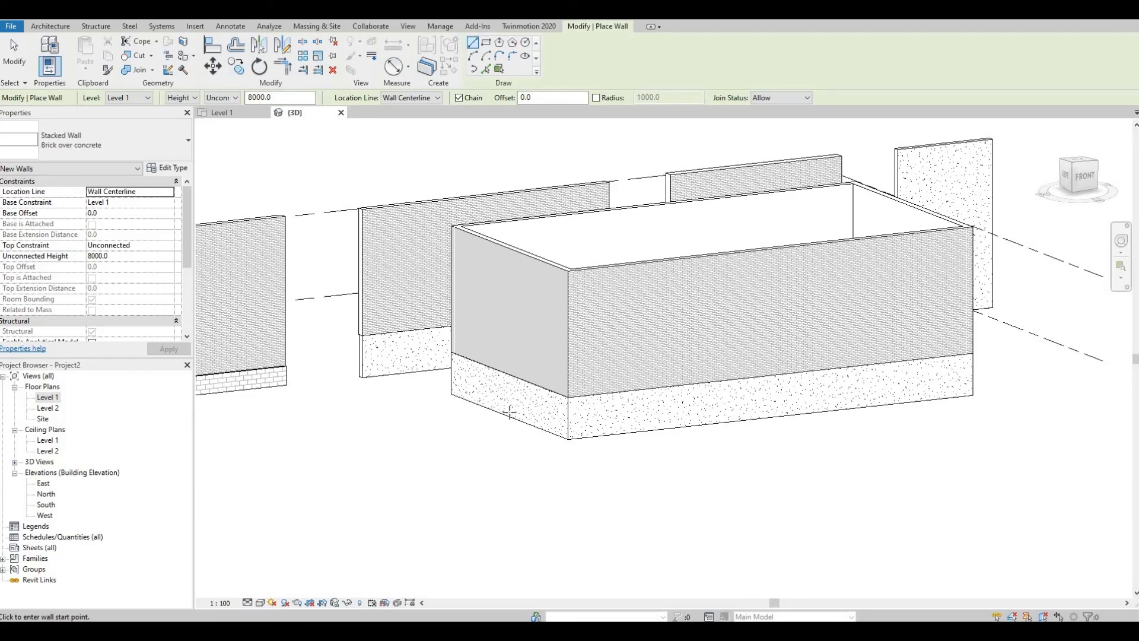